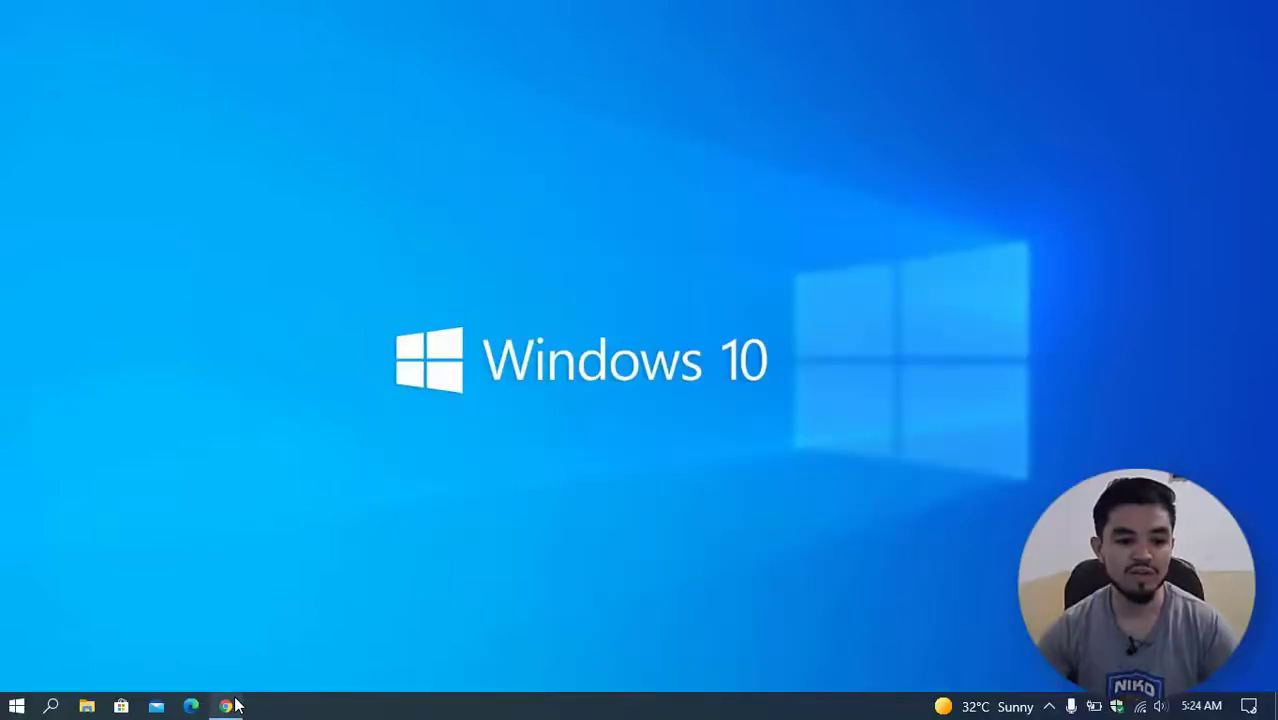
Open Chrome to the IntoCrypto YouTube channel and scroll through its videos
click(192, 706)
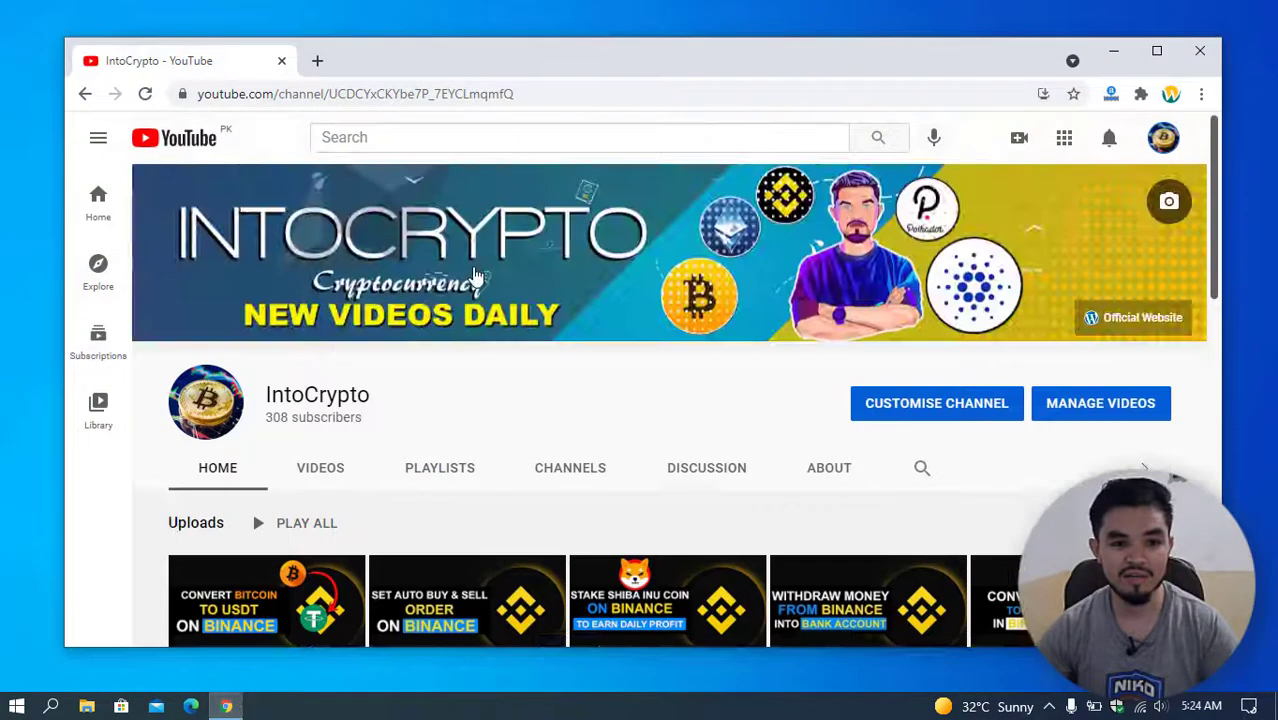
scroll(down, 3)
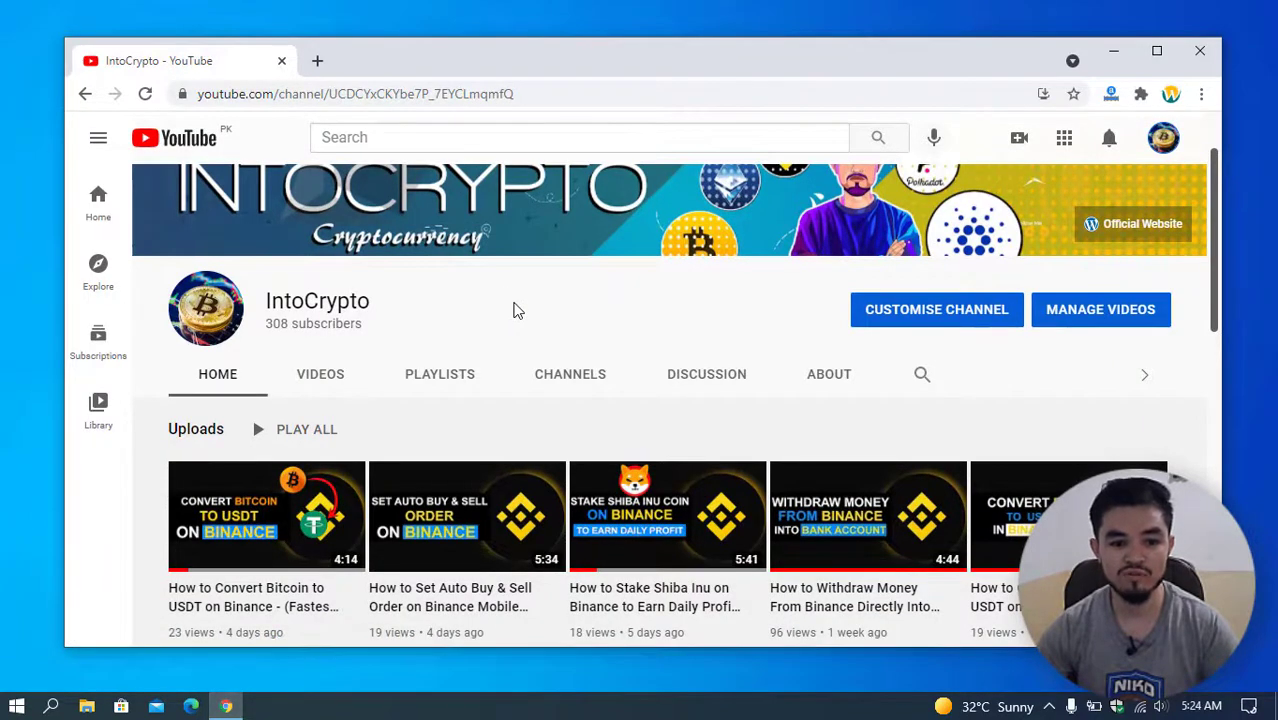
scroll(down, 3)
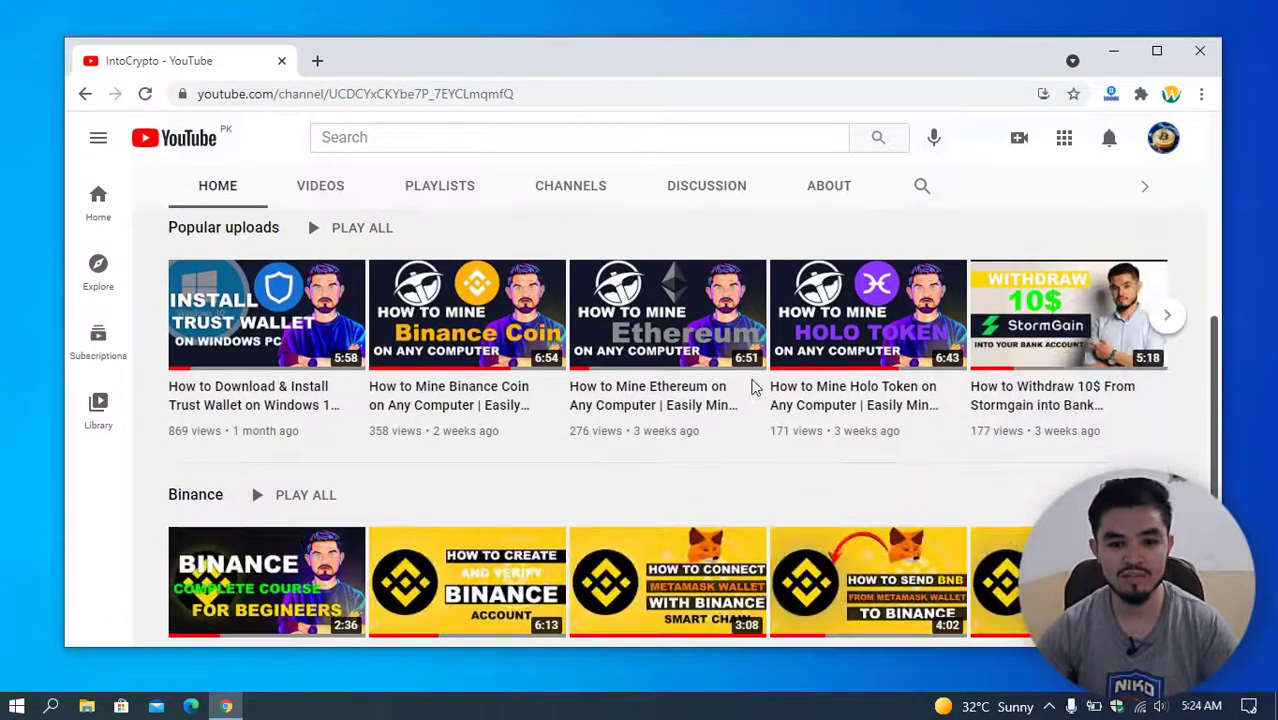
scroll(up, 3)
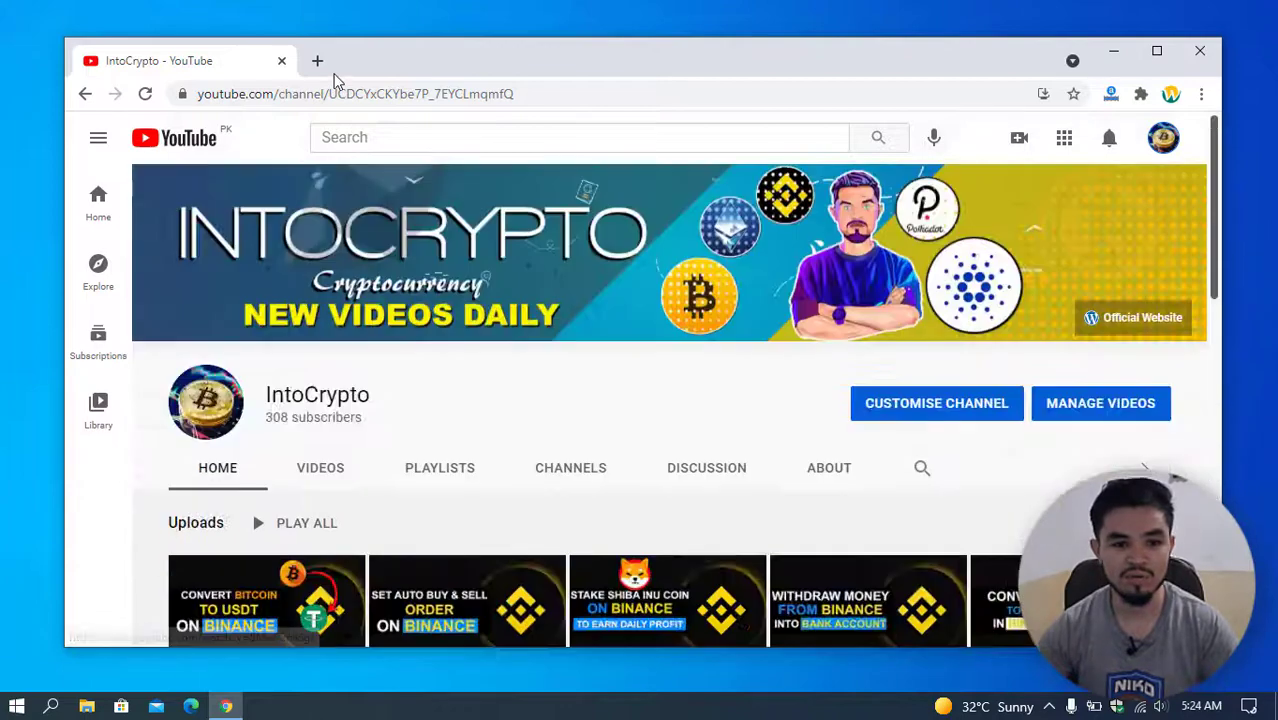
mouse_move(470, 64)
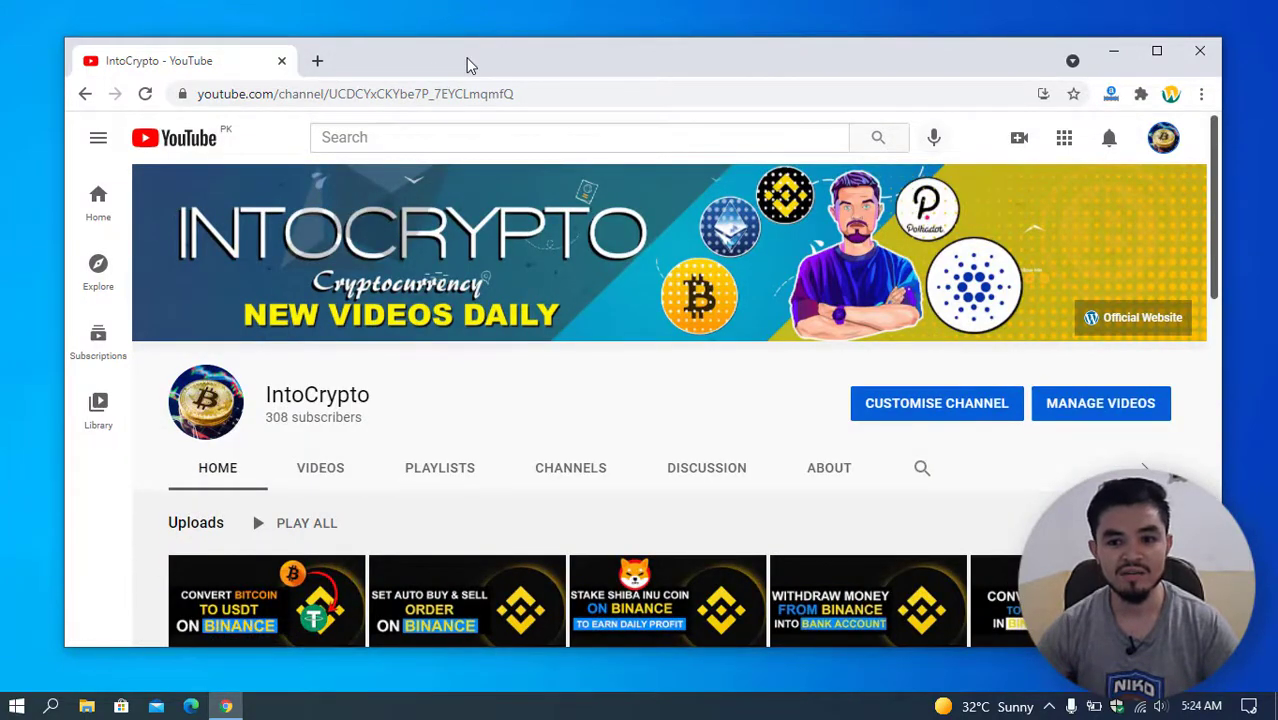
mouse_move(340, 57)
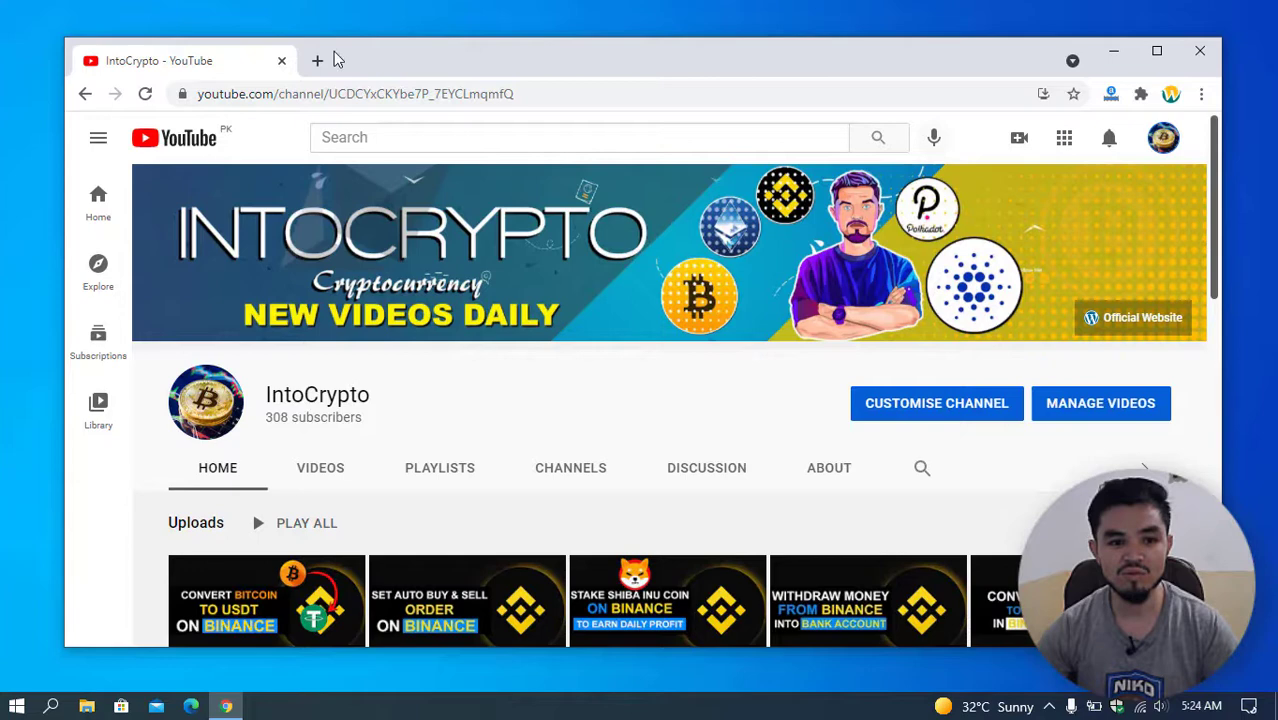
Load coinmarketcap.com in a new browser tab
click(317, 61)
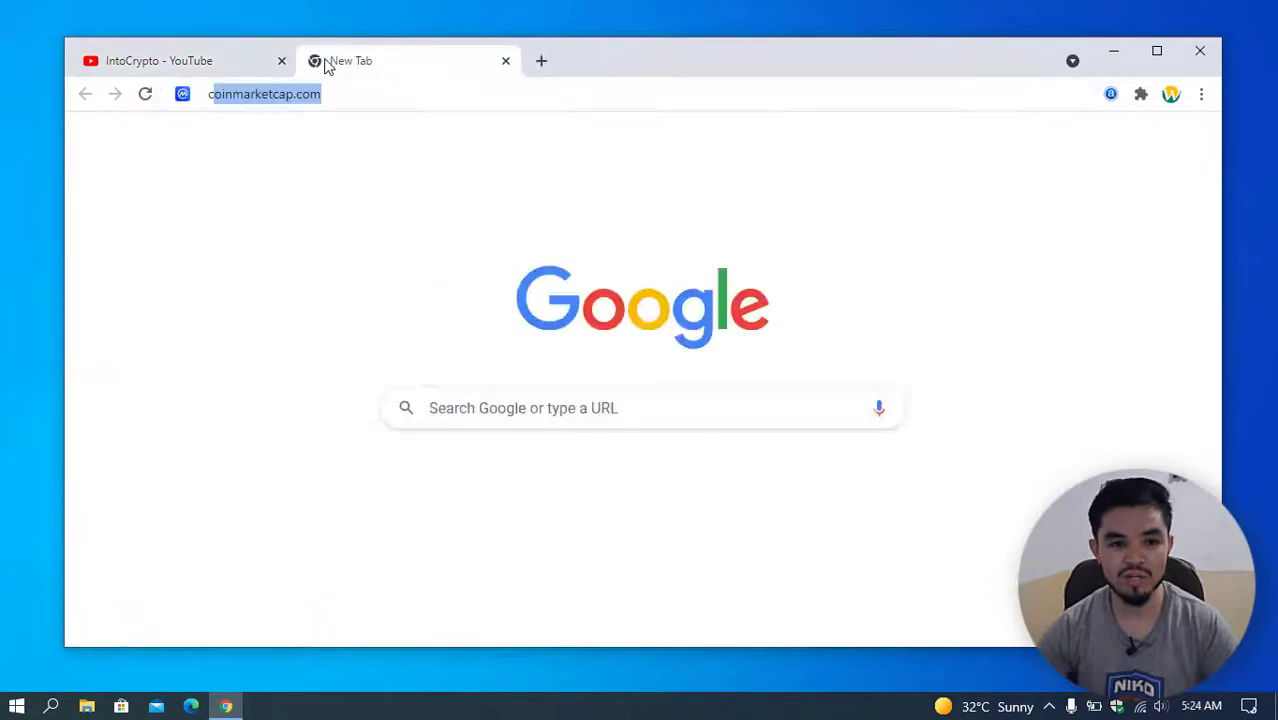
click(265, 93)
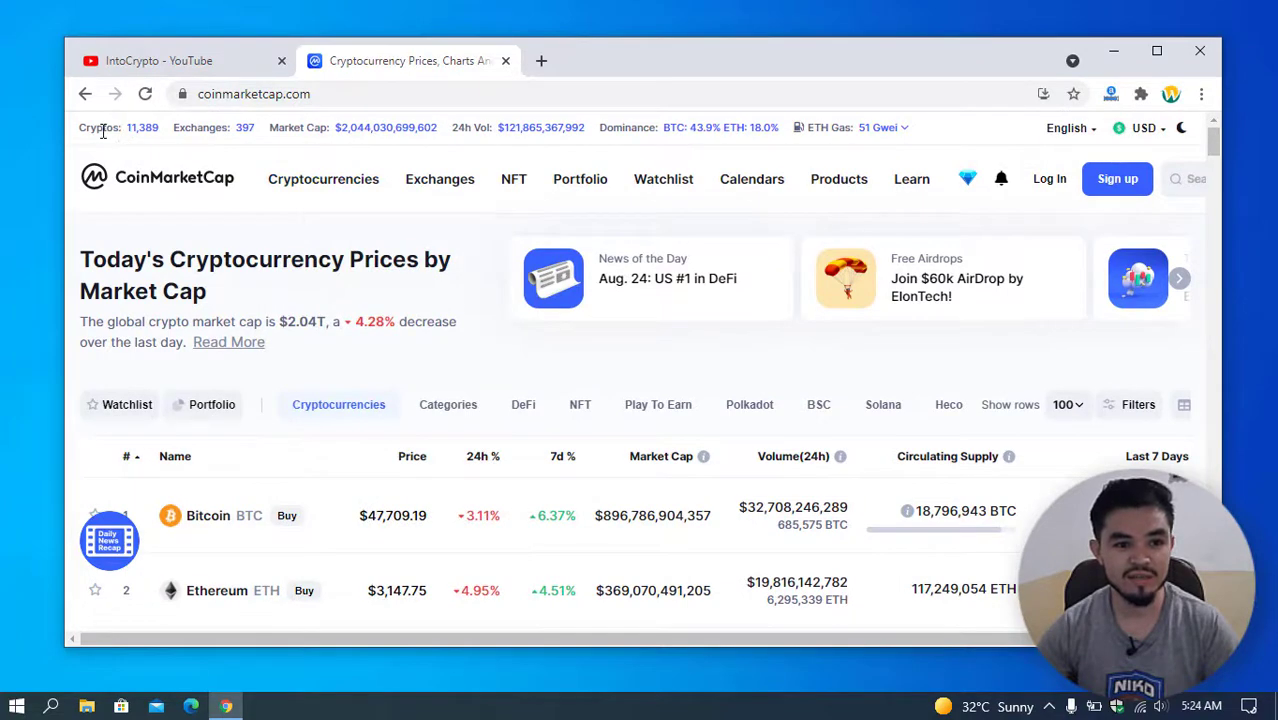
mouse_move(147, 140)
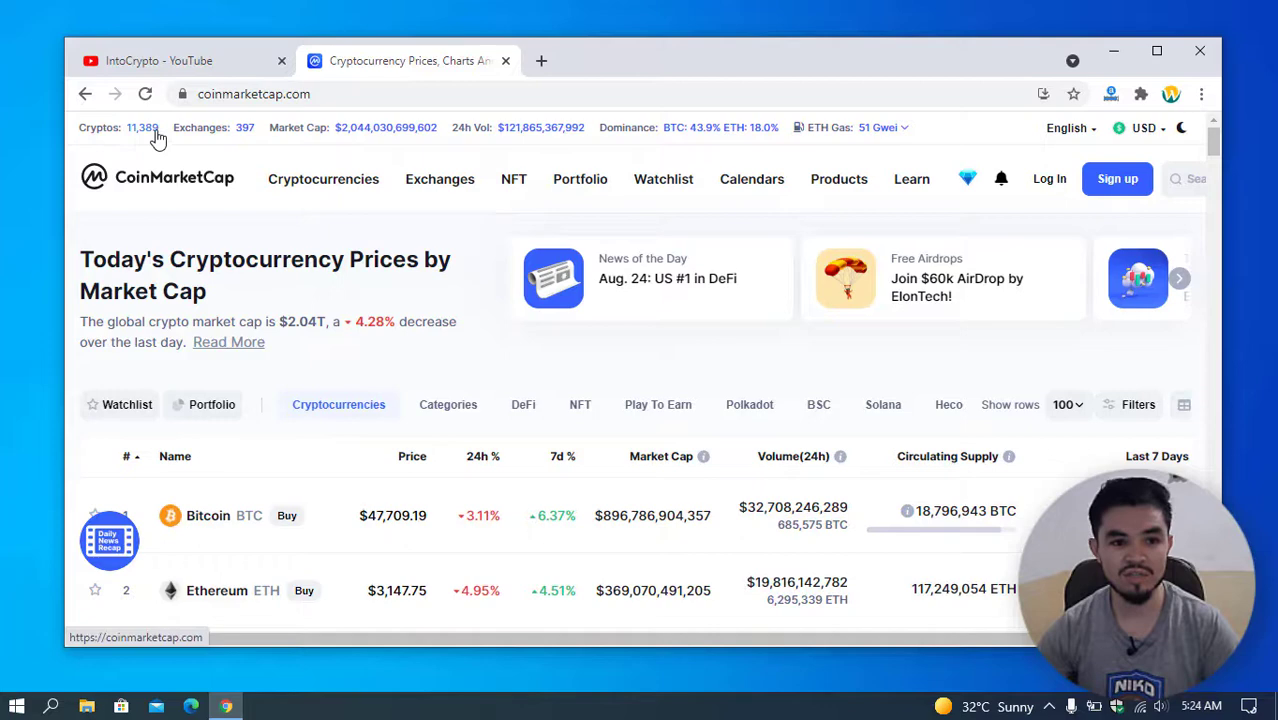
mouse_move(211, 141)
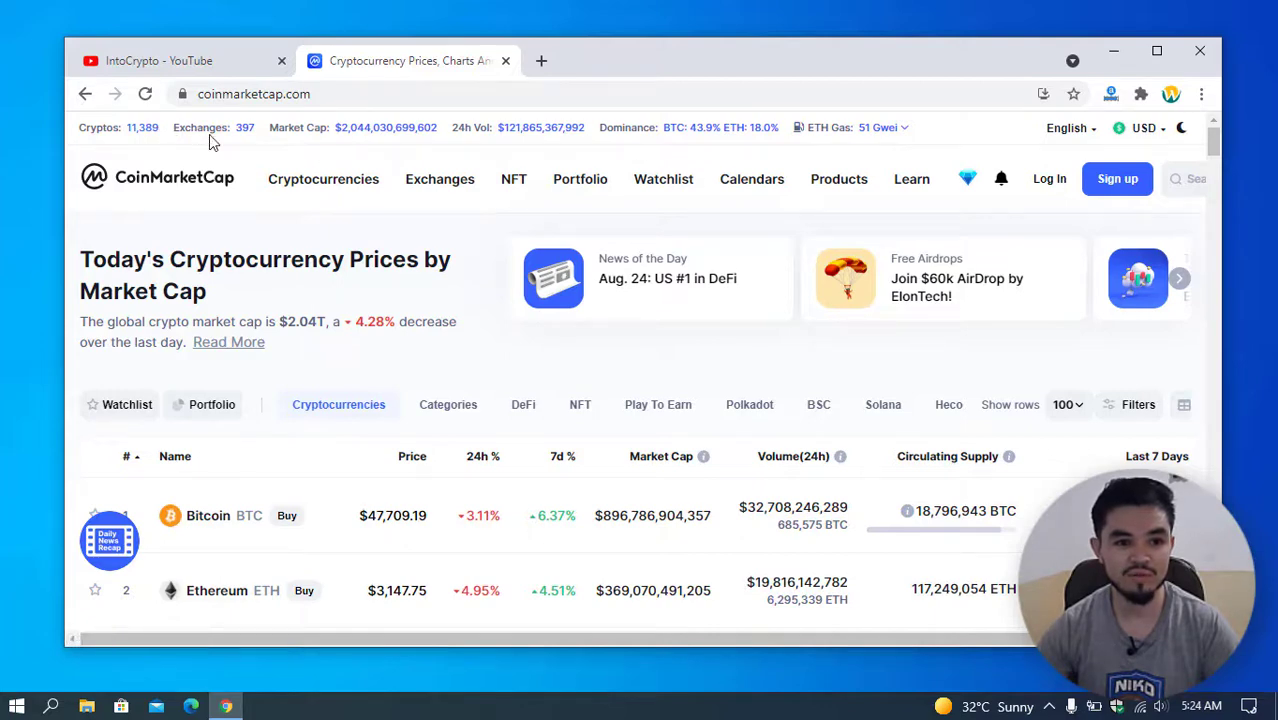
mouse_move(188, 133)
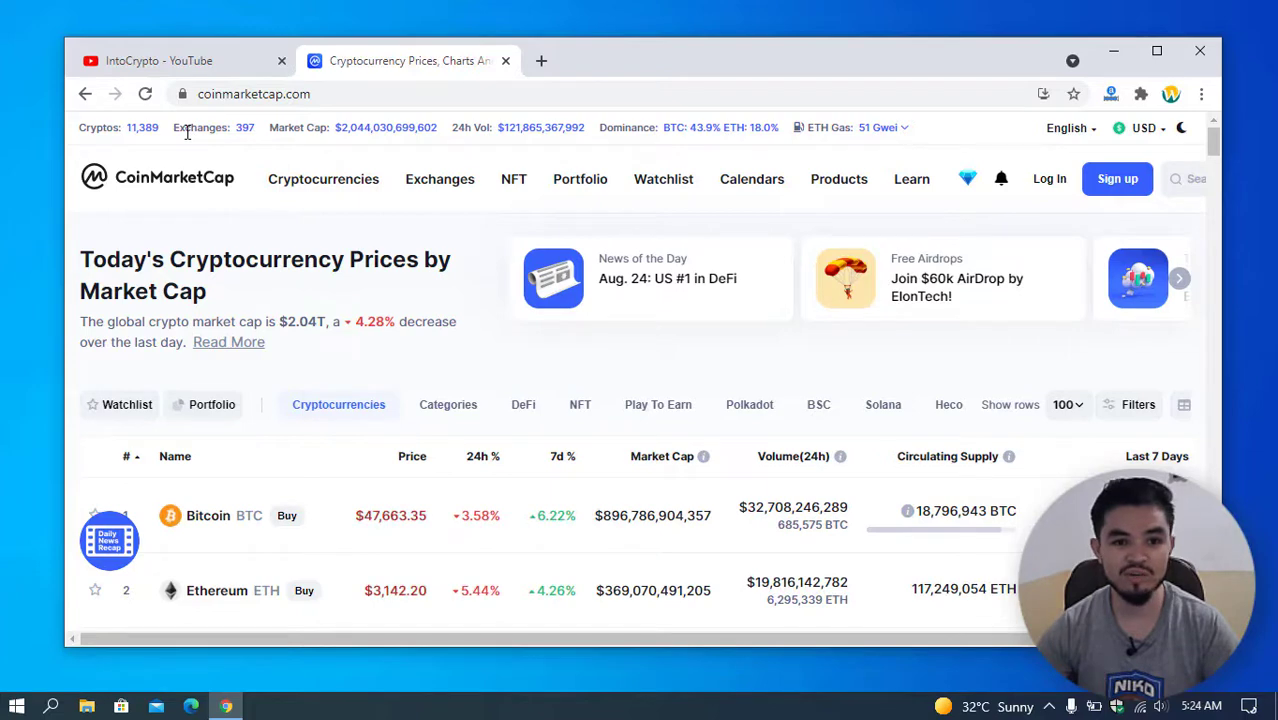
mouse_move(245, 127)
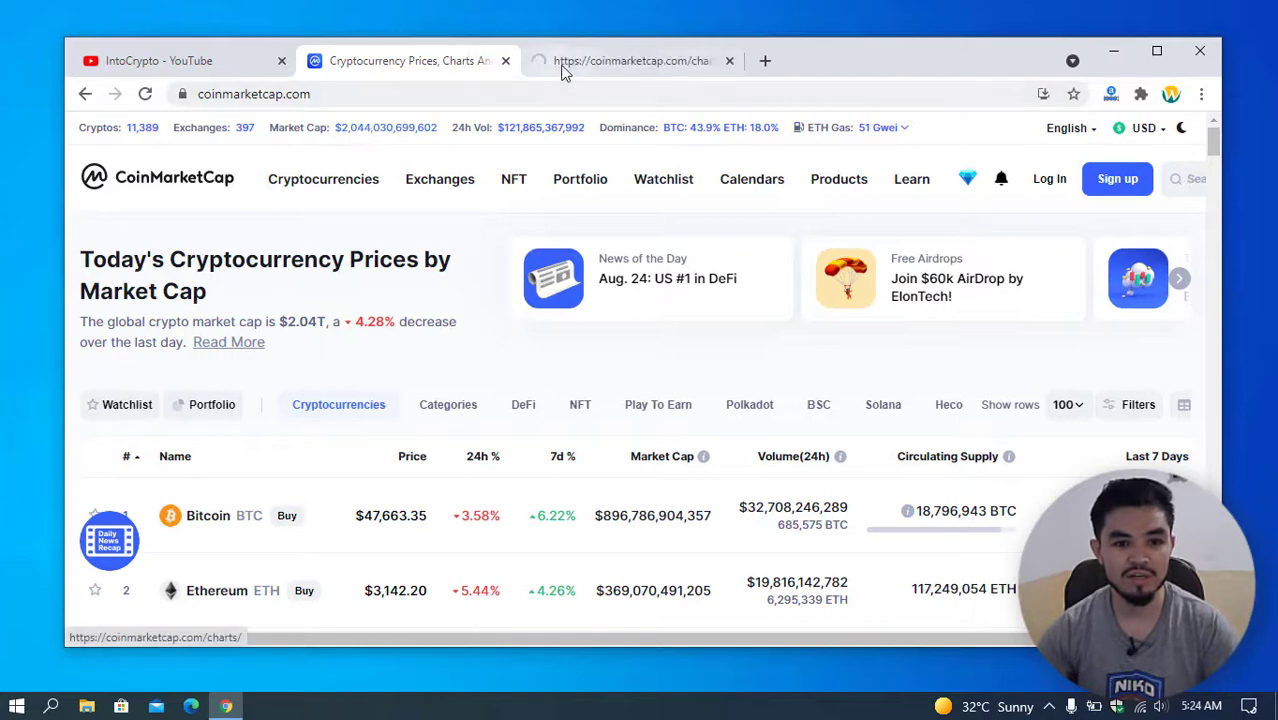
click(630, 60)
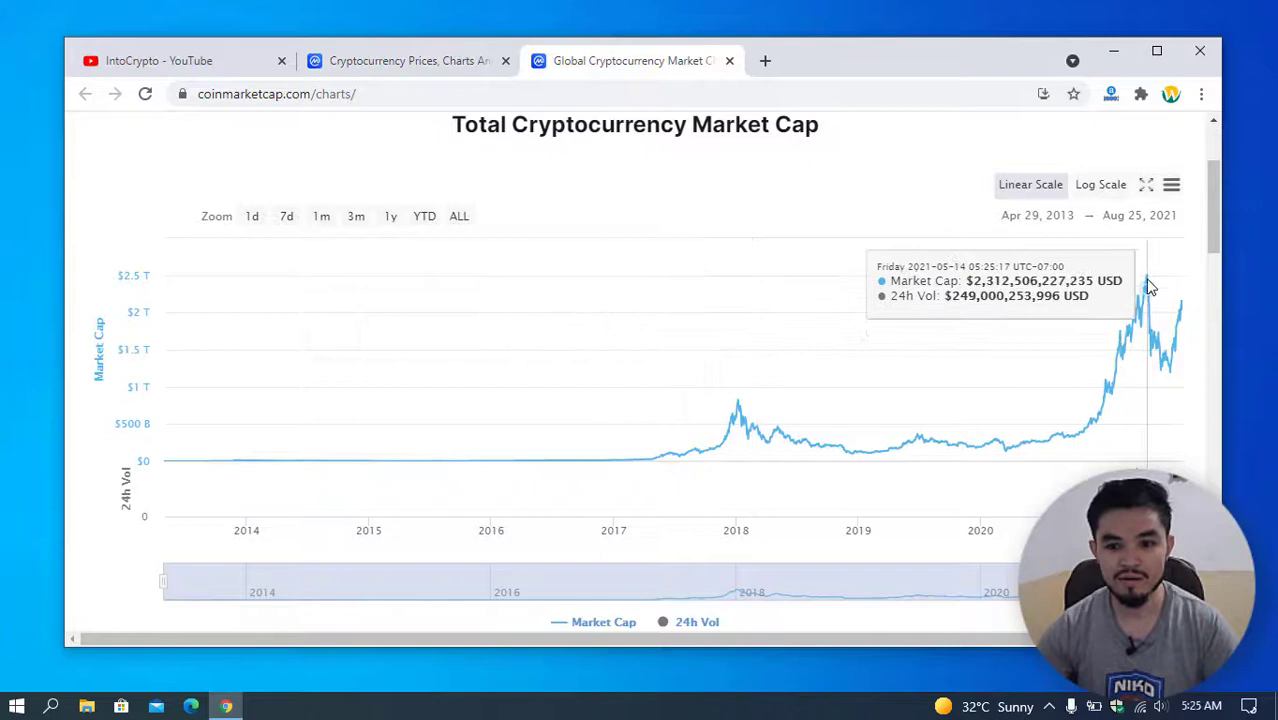
scroll(up, 3)
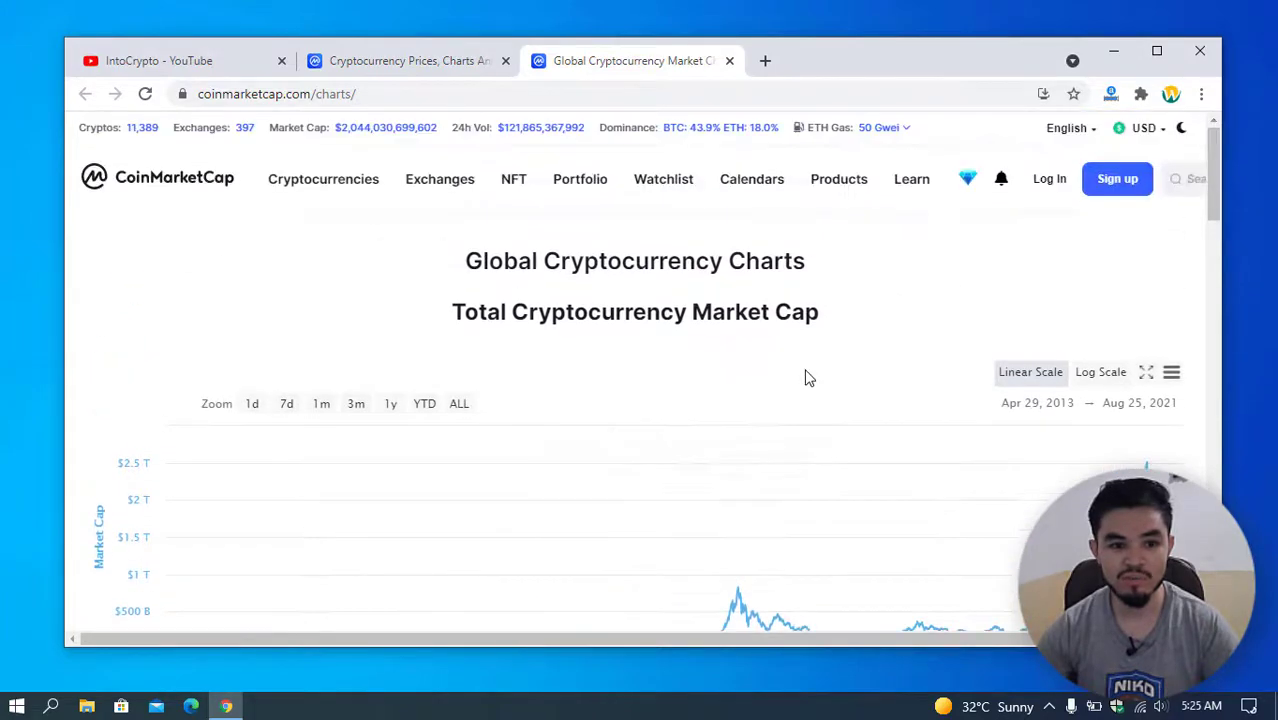
mouse_move(520, 135)
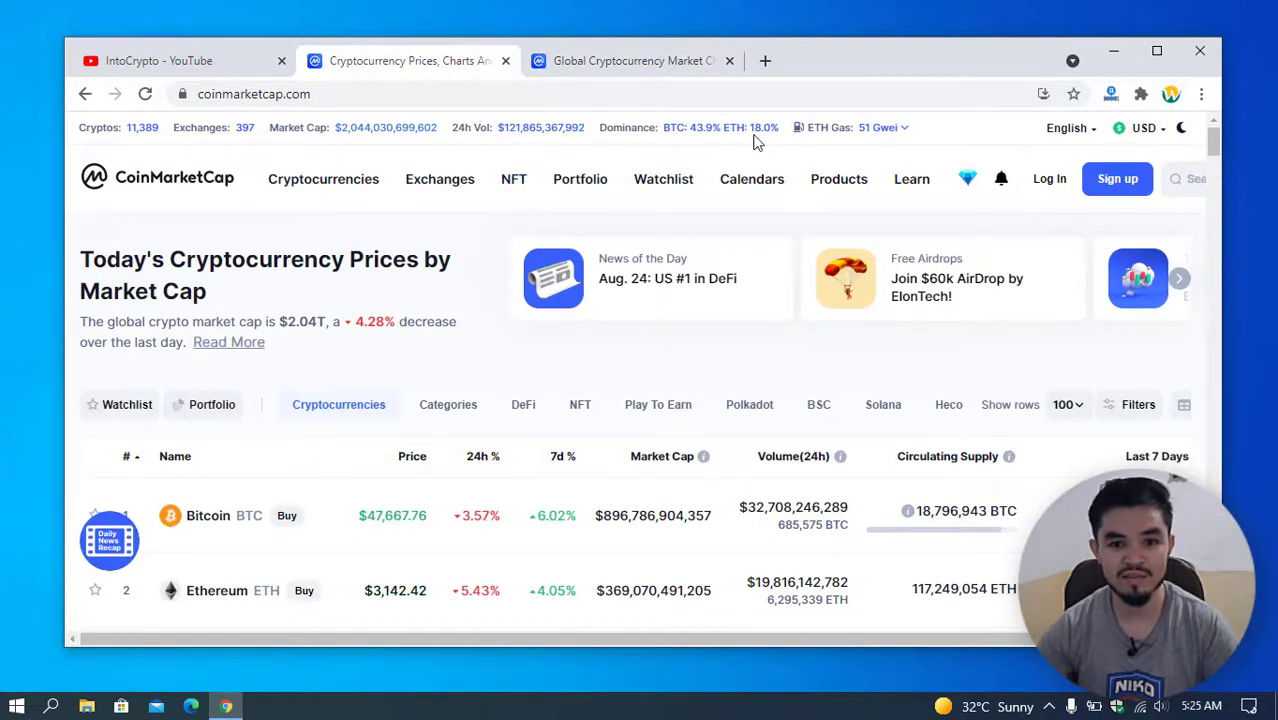
scroll(down, 3)
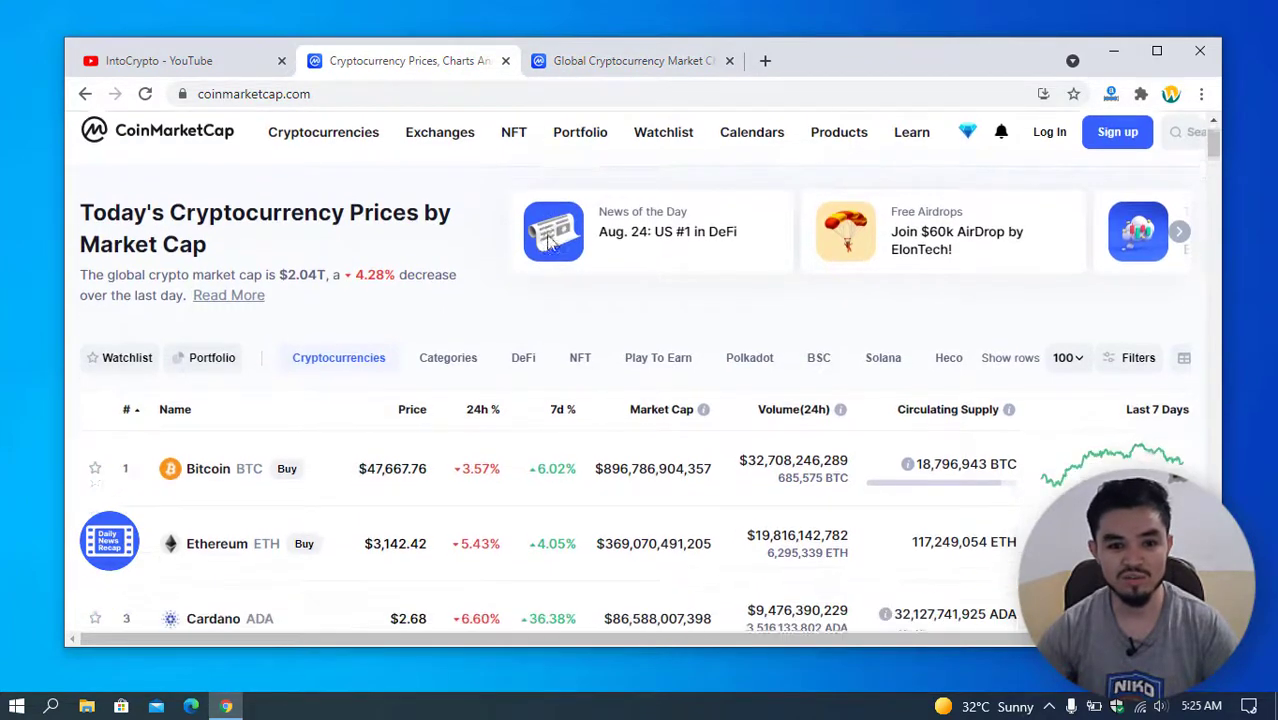
scroll(down, 3)
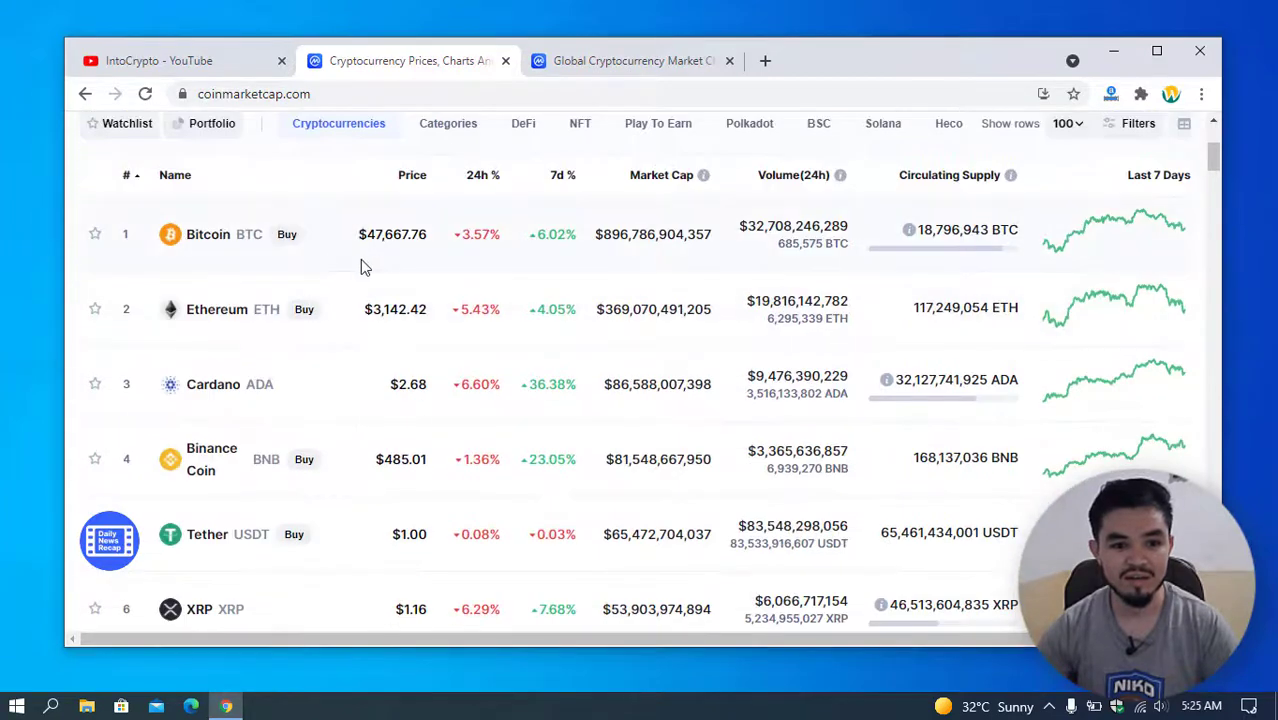
mouse_move(188, 252)
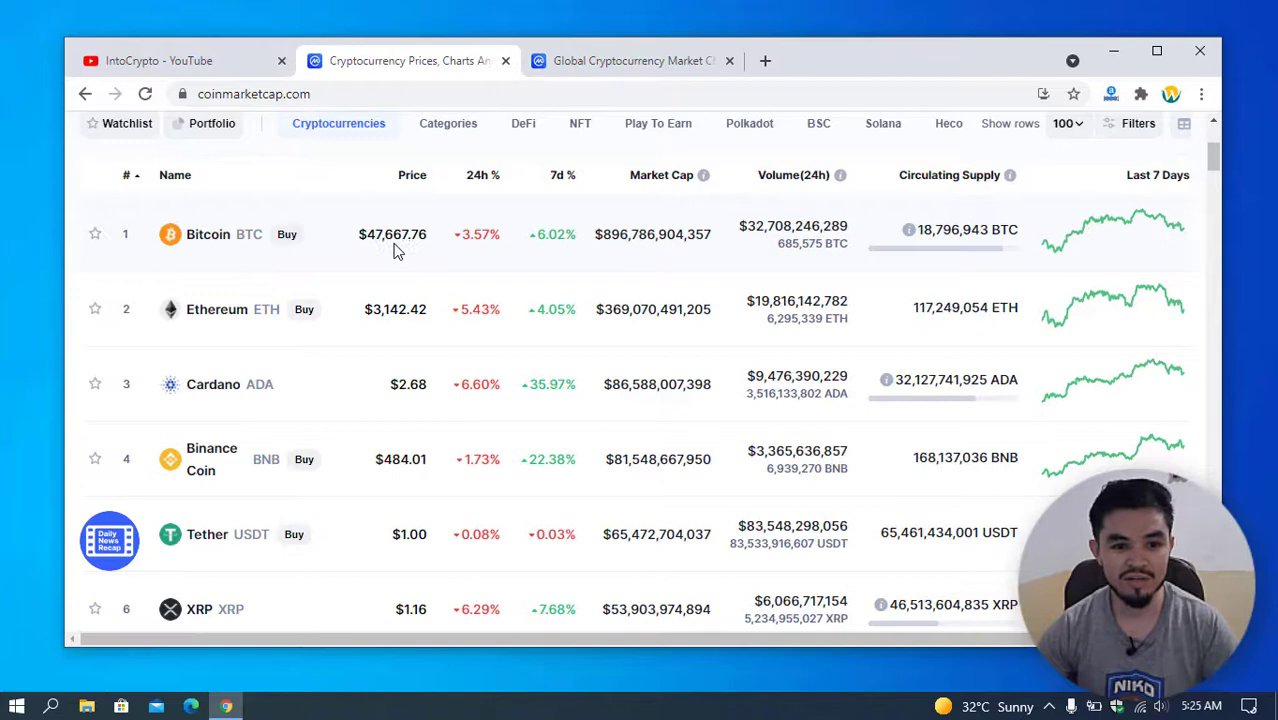
mouse_move(422, 257)
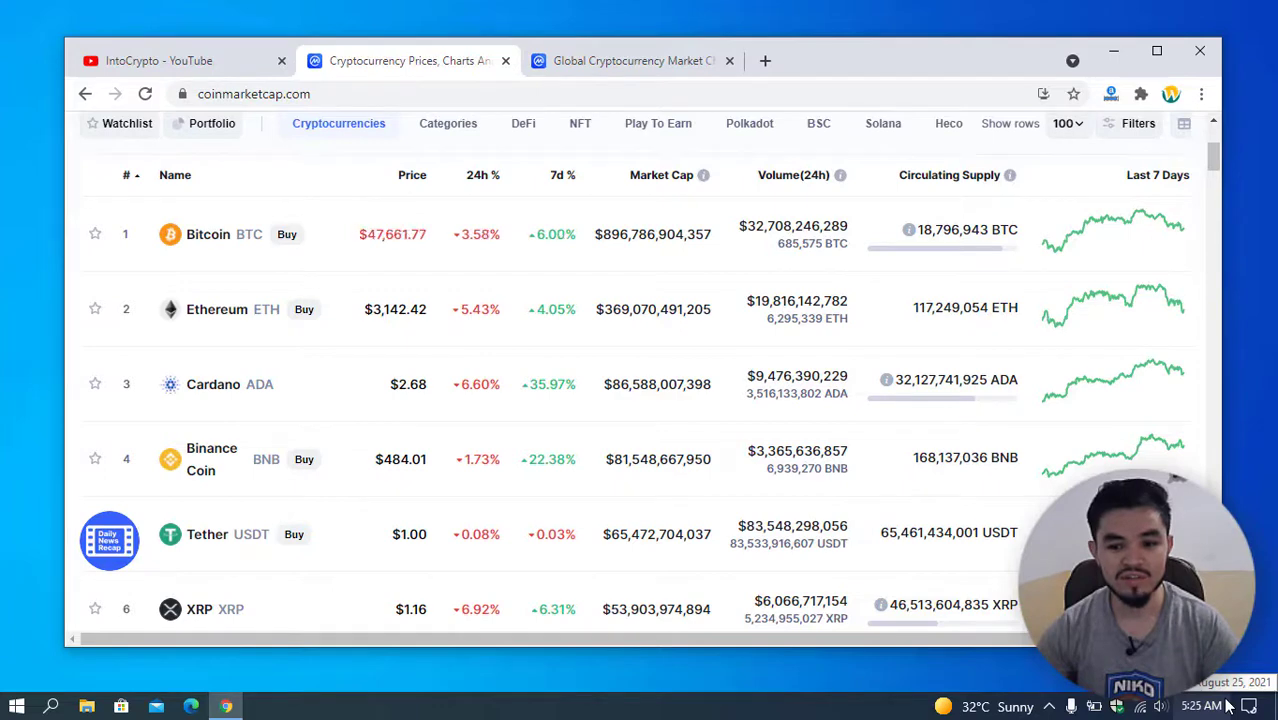
mouse_move(363, 252)
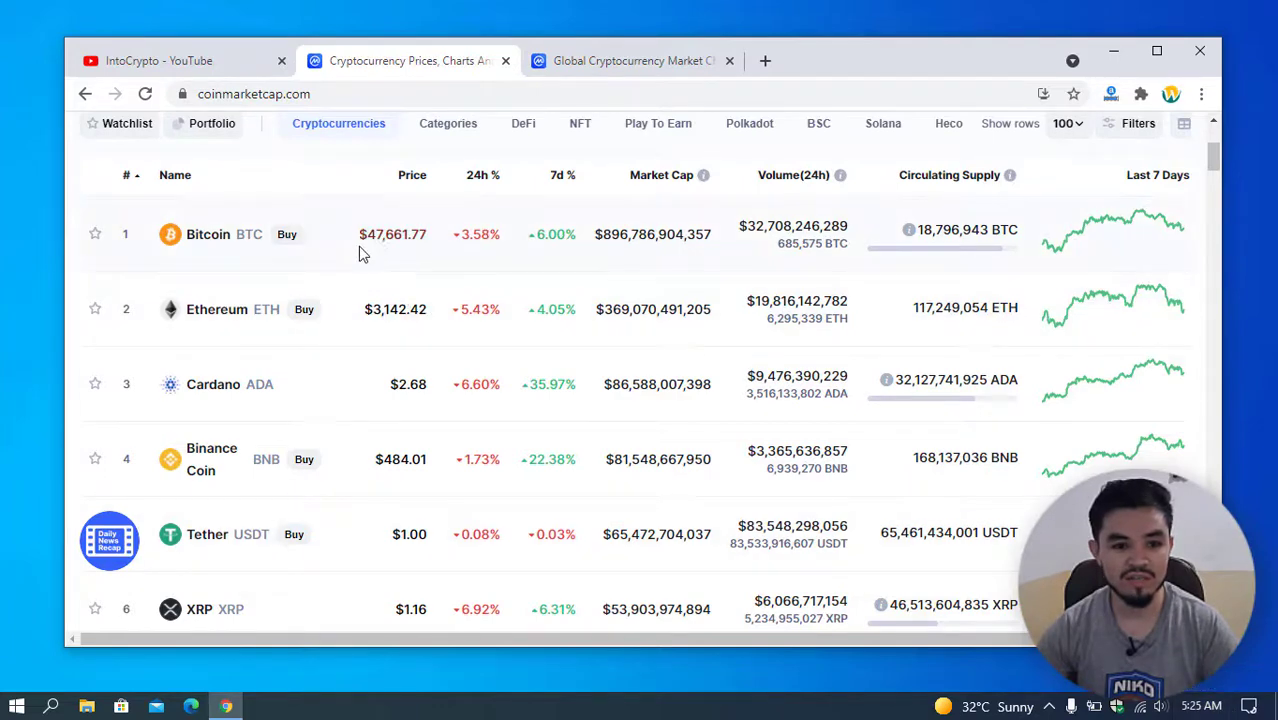
scroll(up, 3)
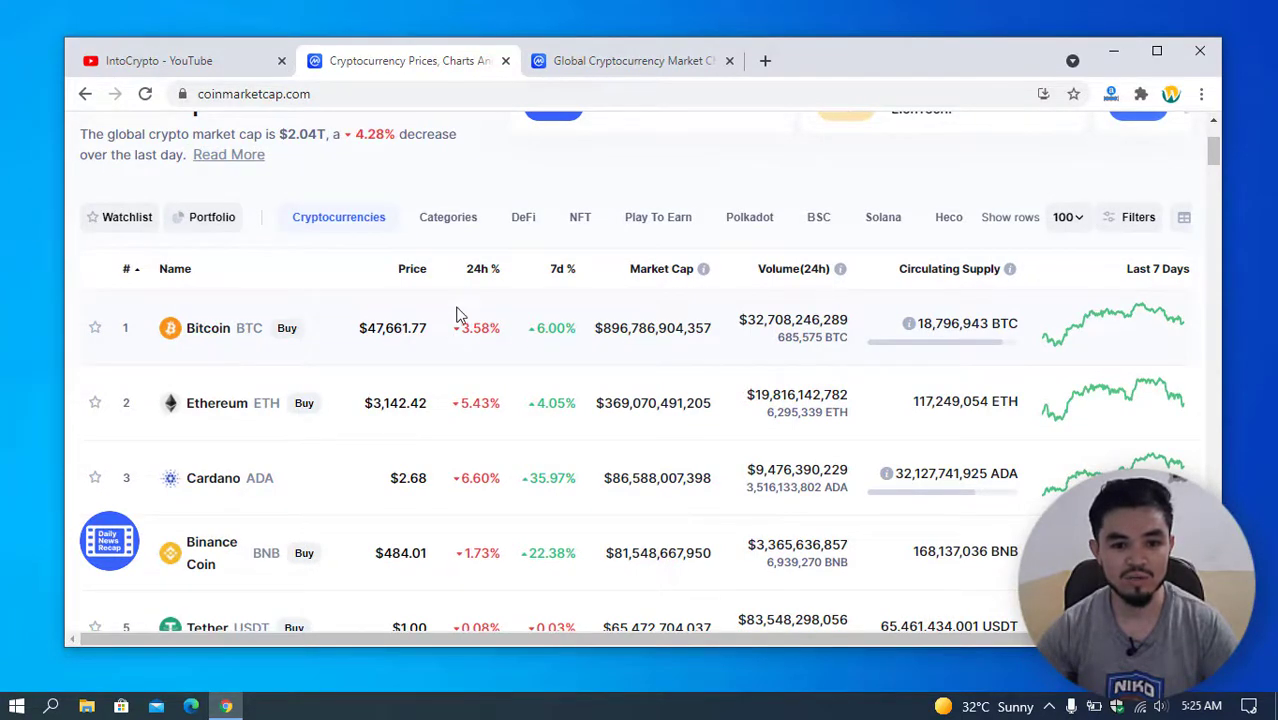
mouse_move(462, 338)
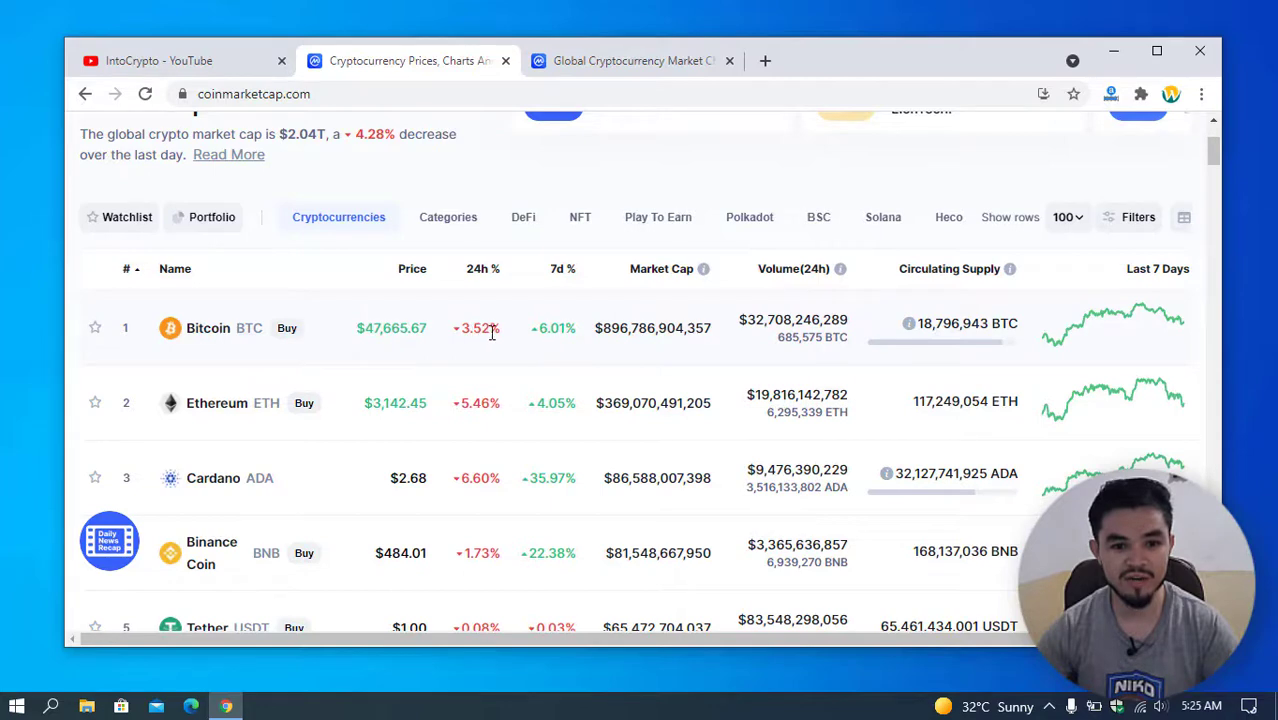
mouse_move(485, 280)
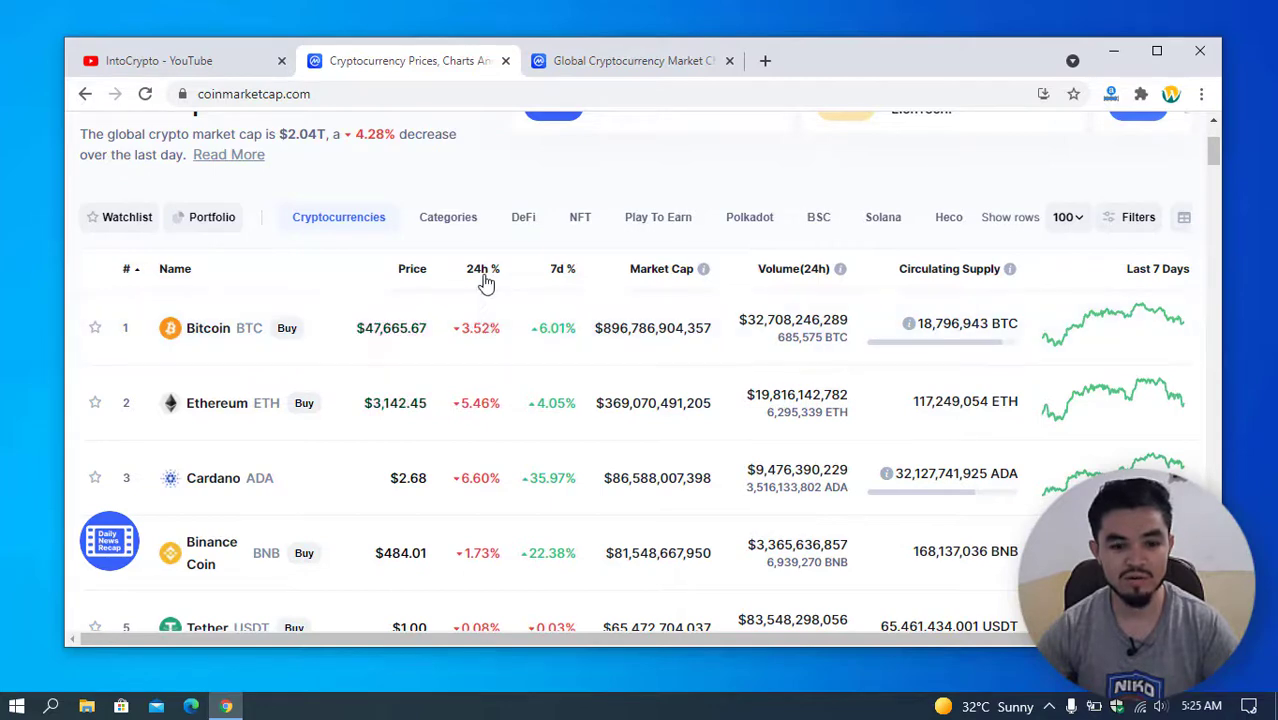
mouse_move(480, 335)
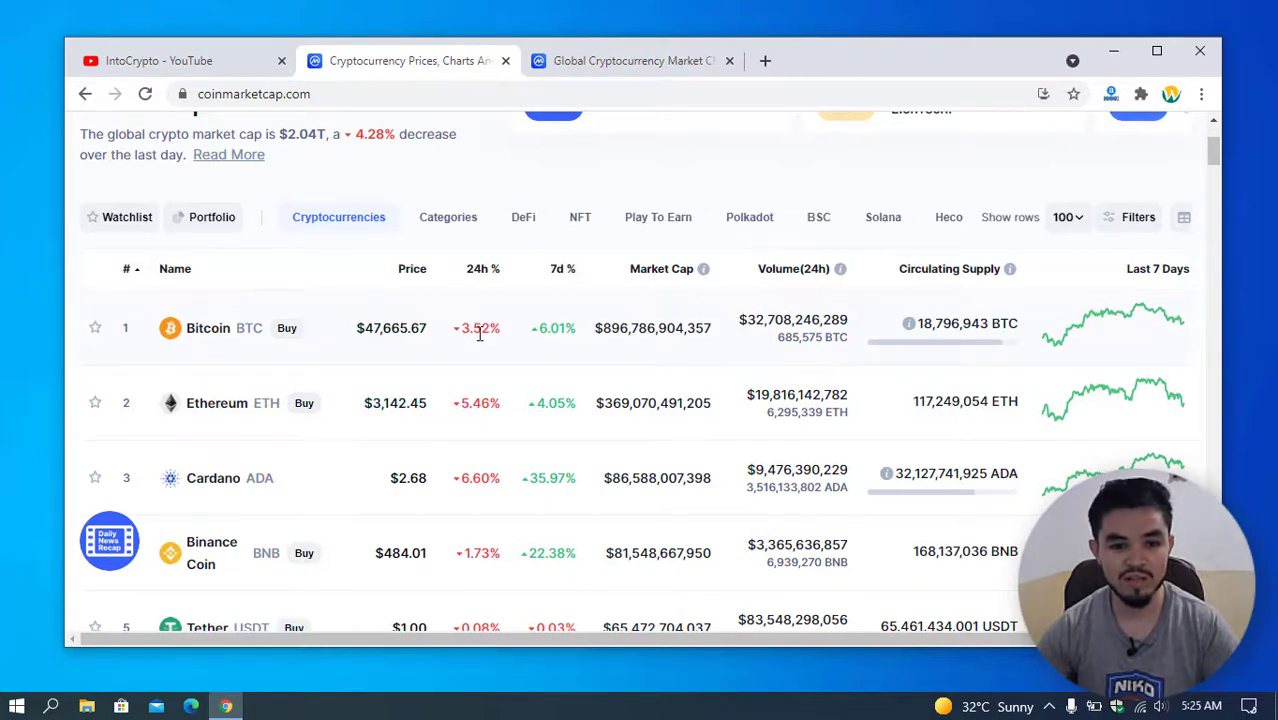
scroll(down, 3)
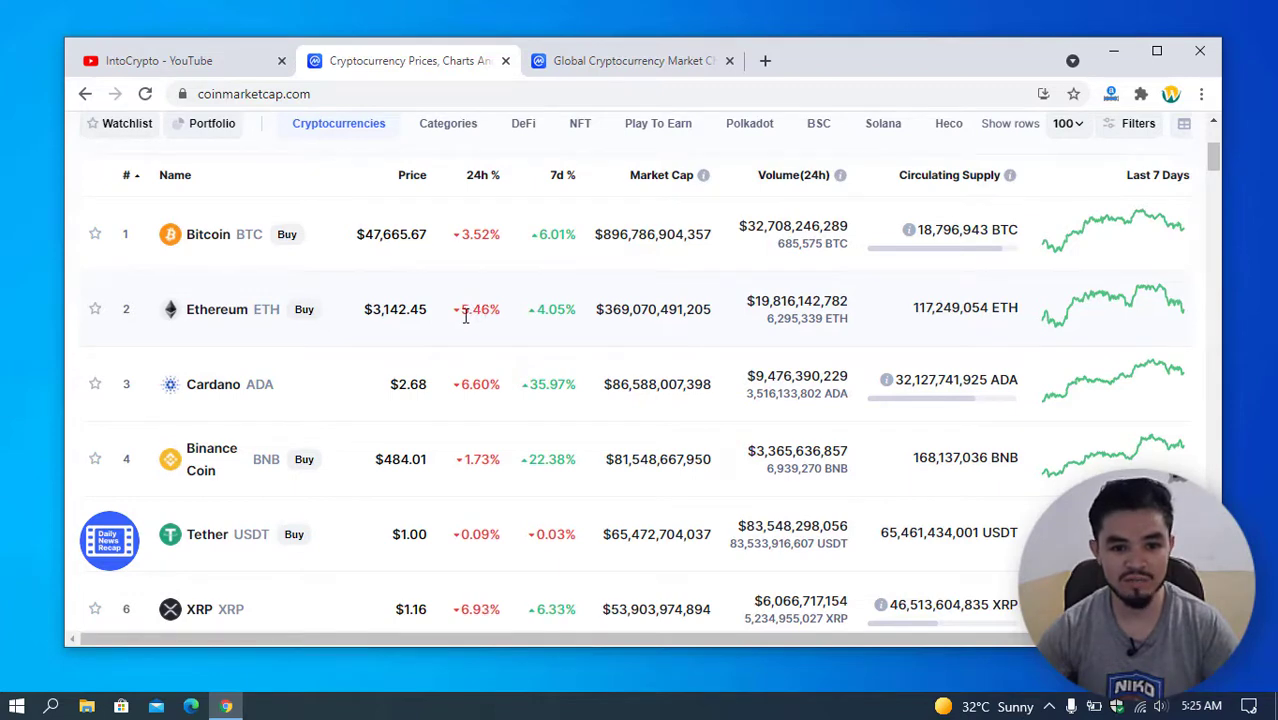
mouse_move(405, 377)
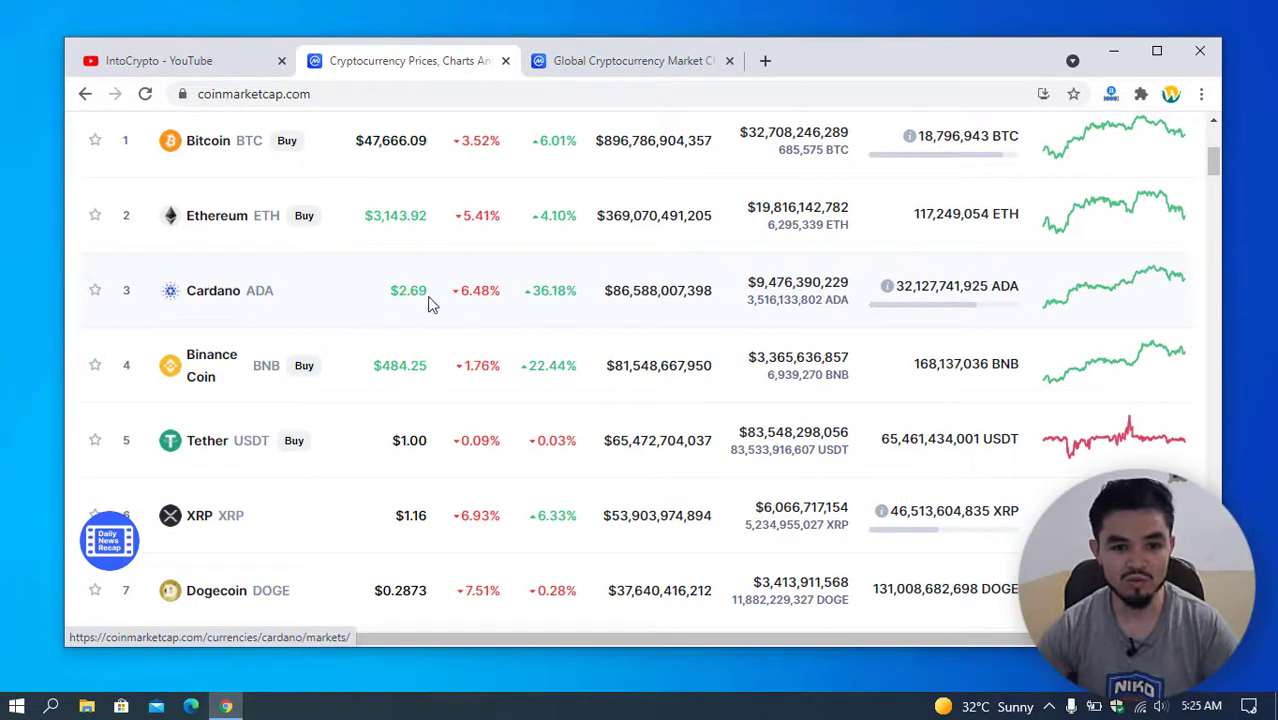
mouse_move(424, 307)
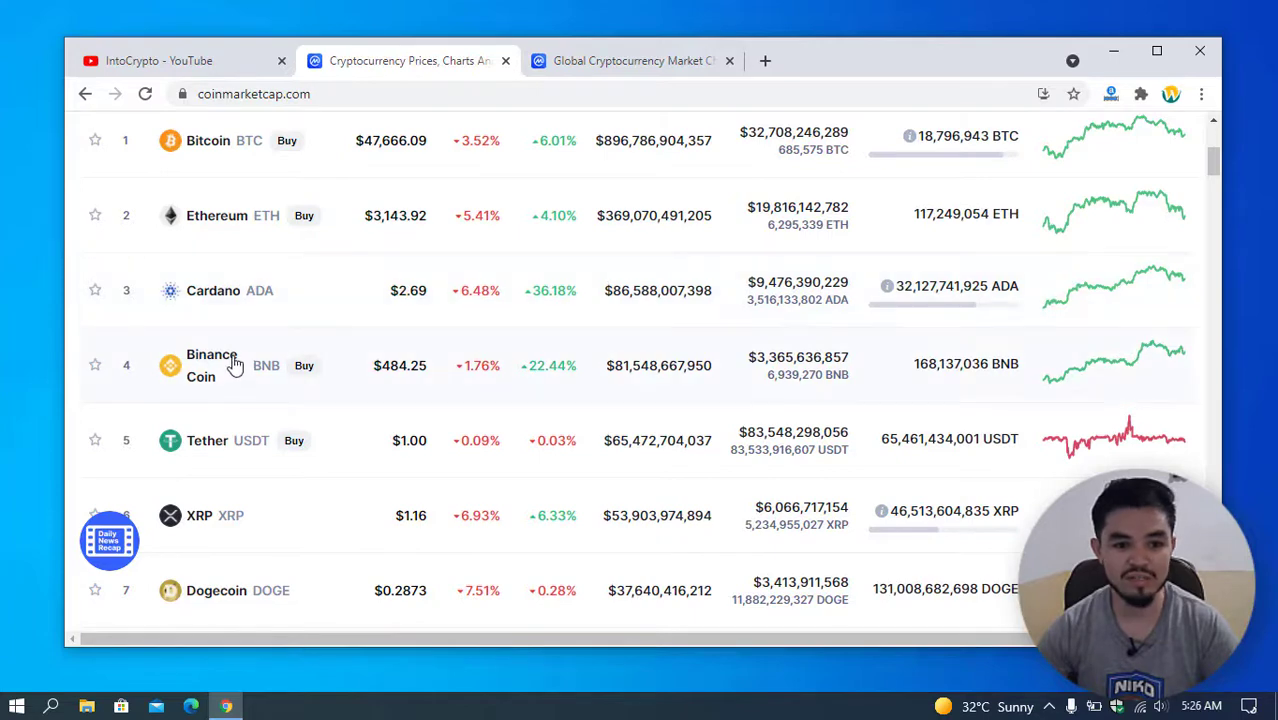
mouse_move(250, 326)
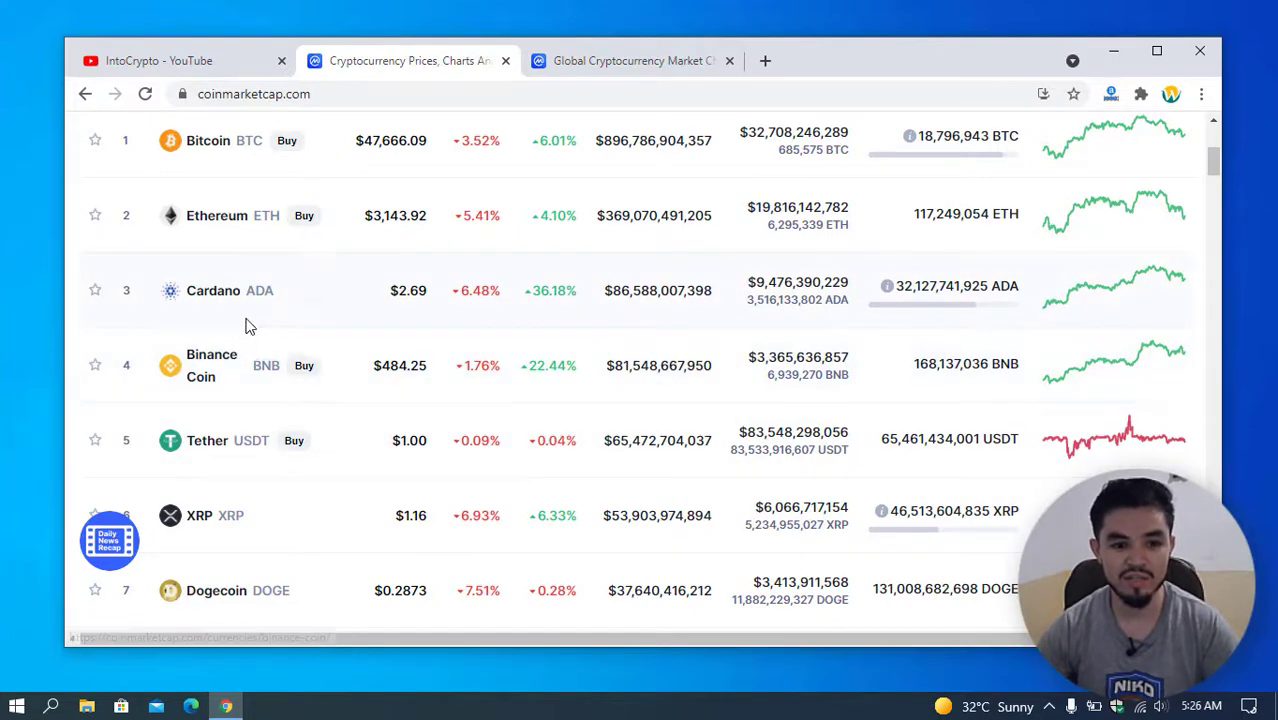
mouse_move(420, 303)
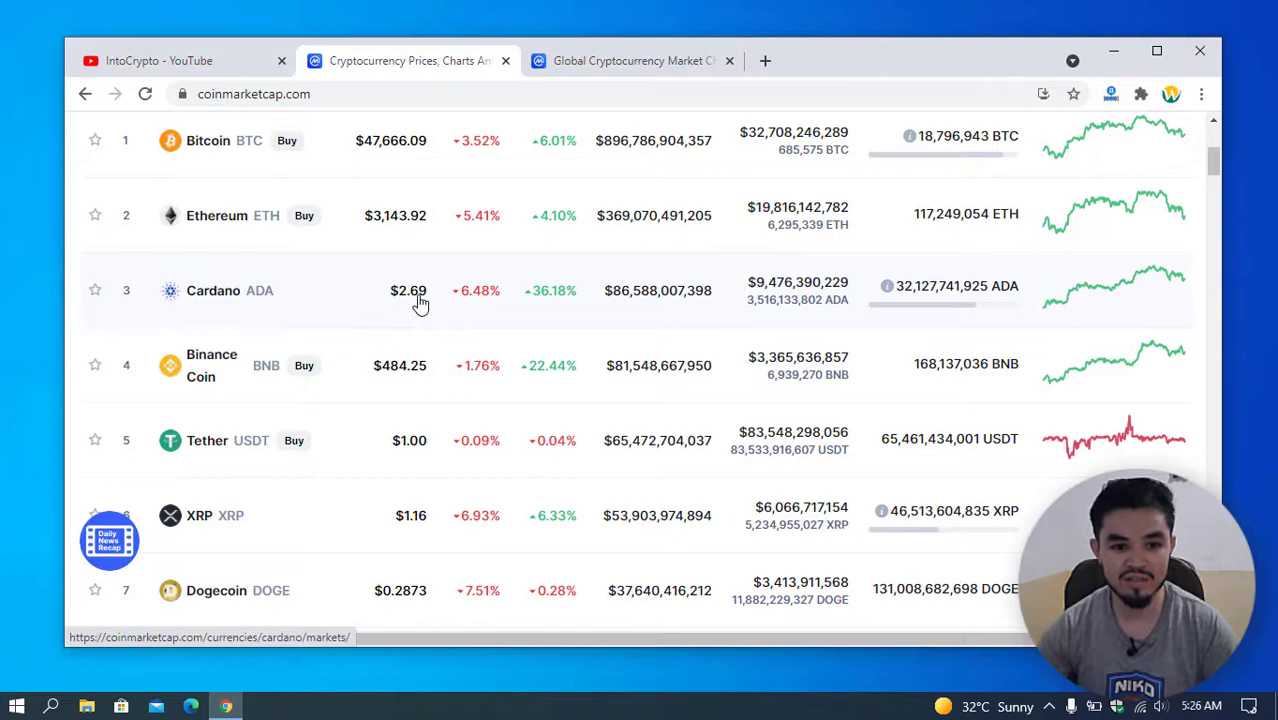
scroll(up, 3)
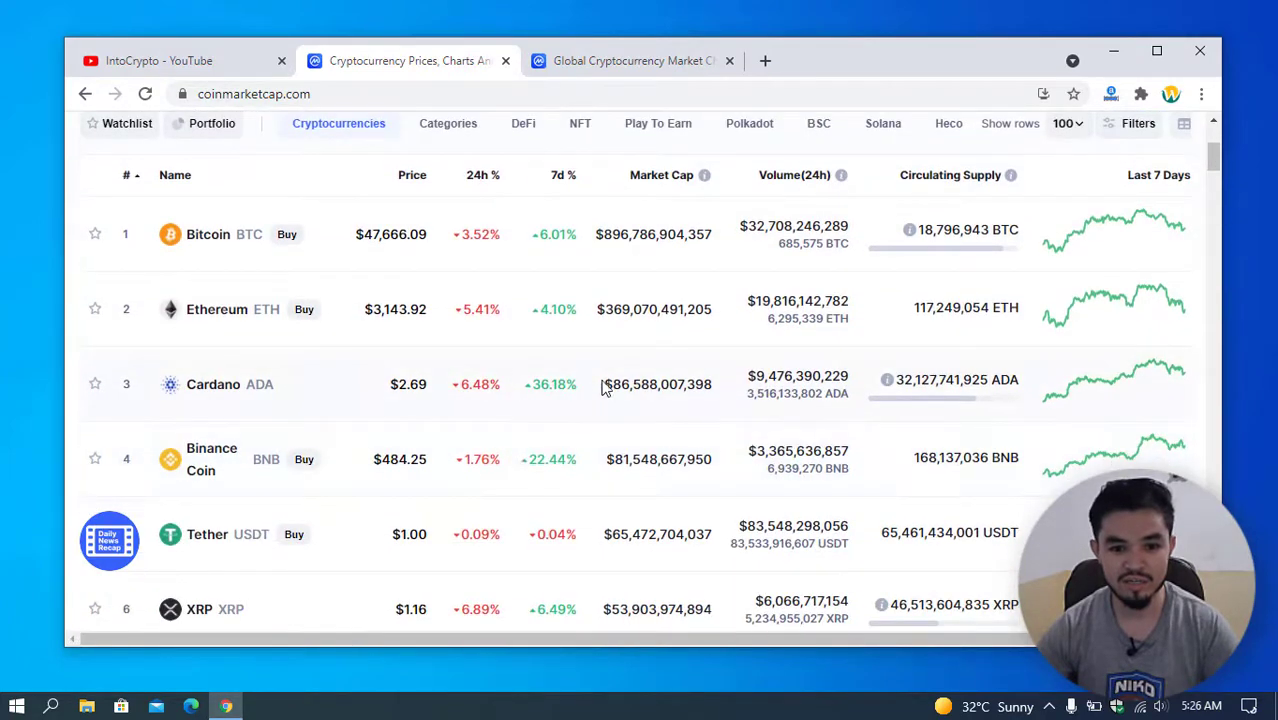
mouse_move(825, 390)
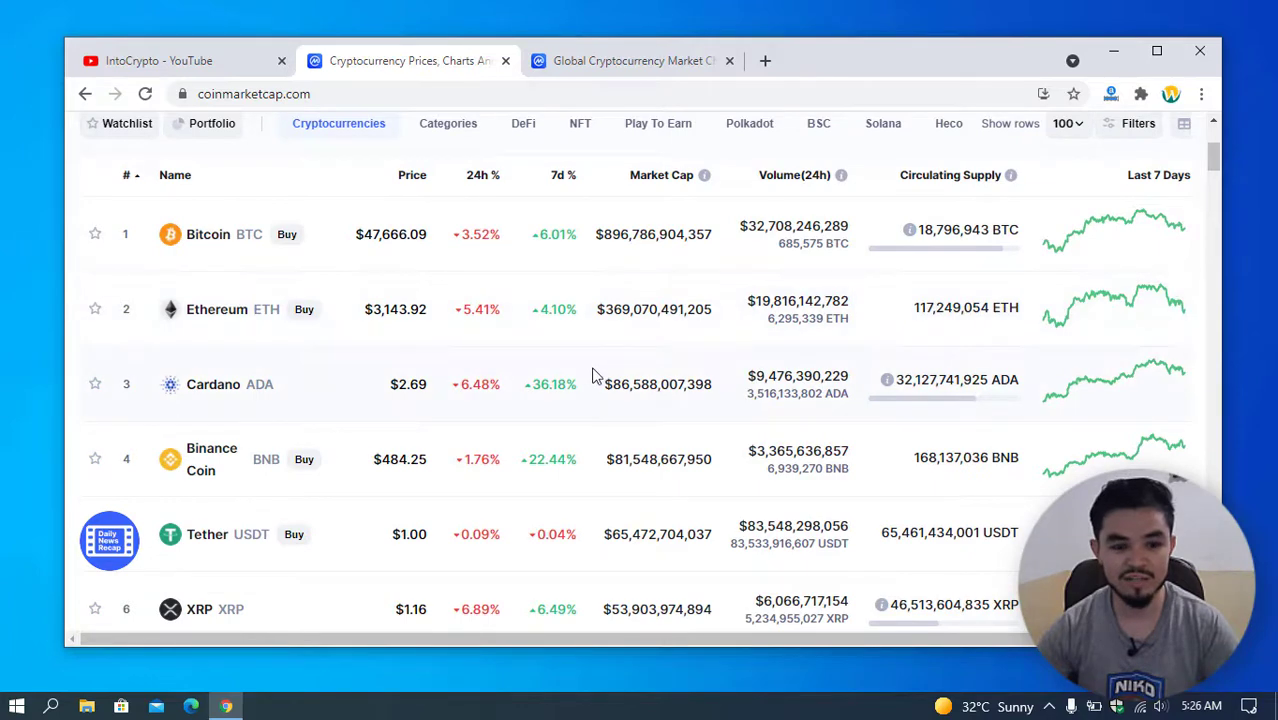
scroll(up, 3)
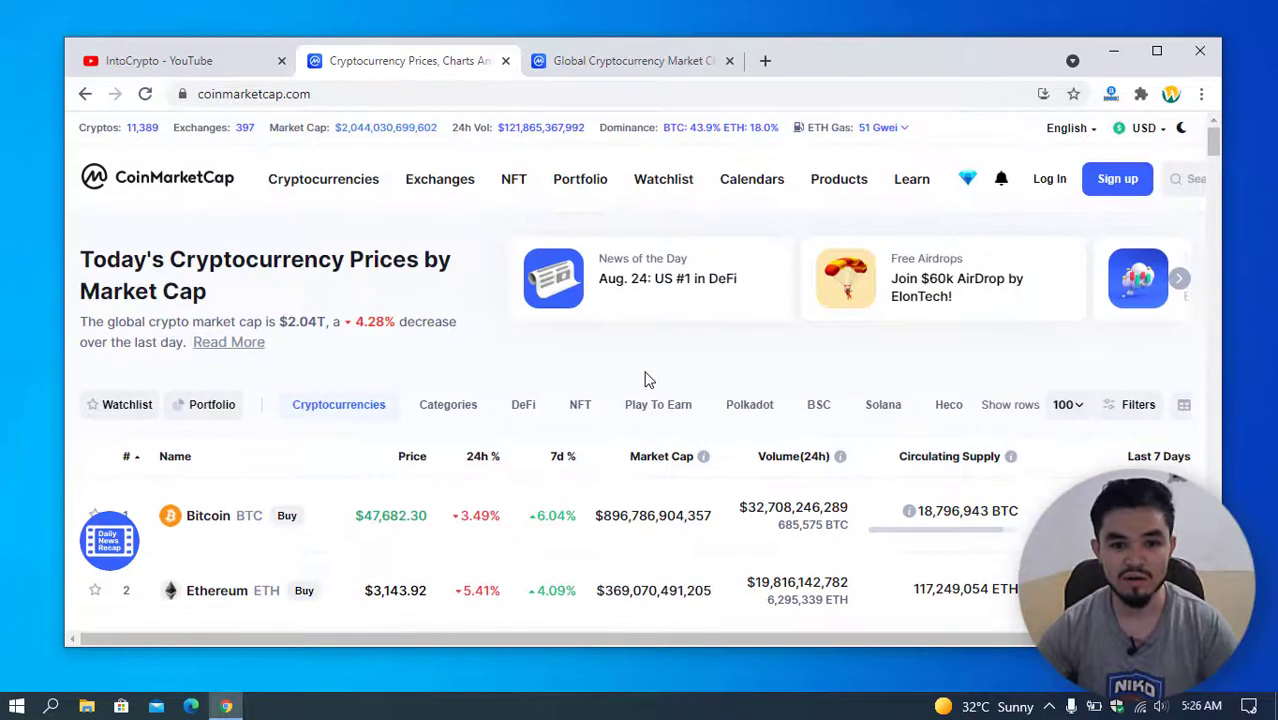
mouse_move(655, 380)
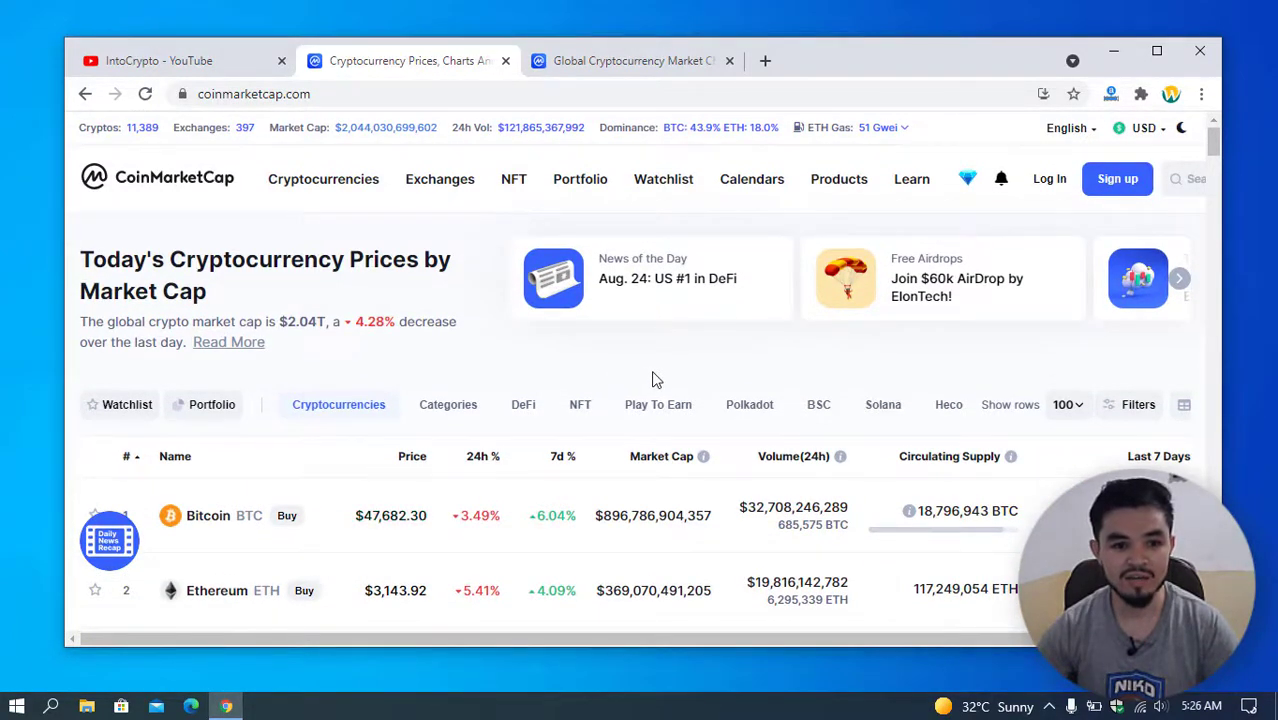
mouse_move(711, 353)
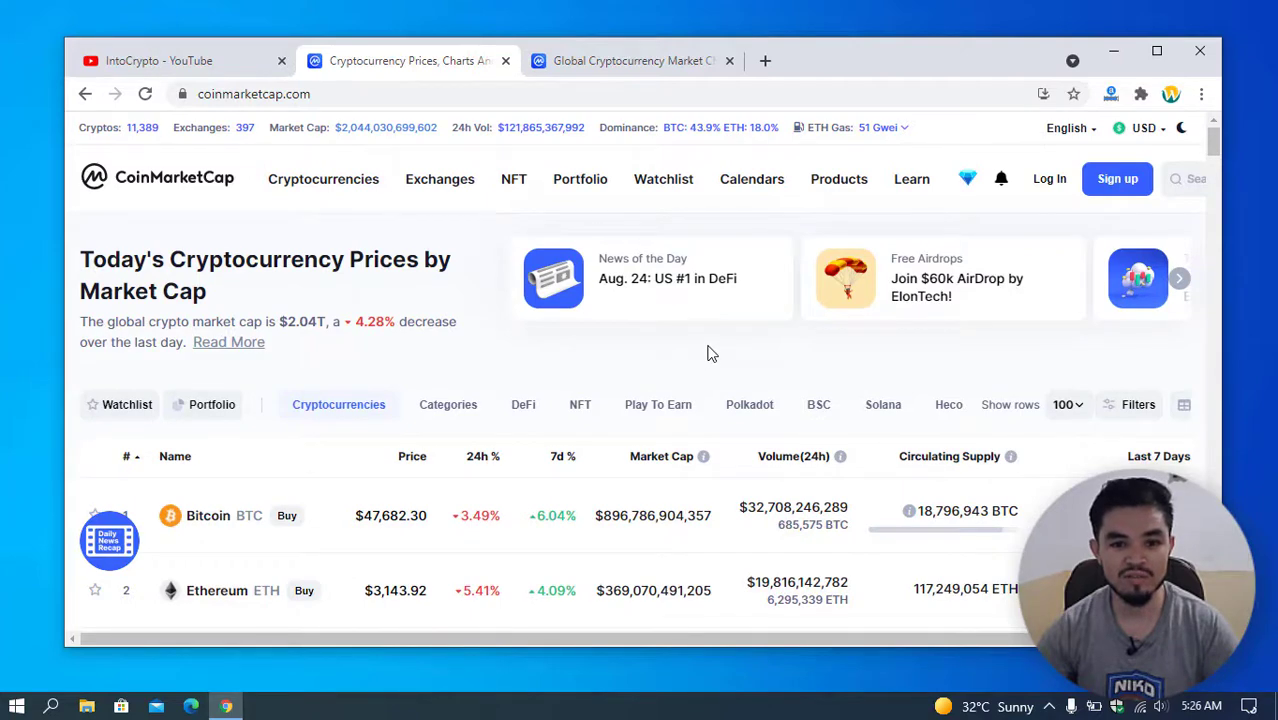
mouse_move(725, 349)
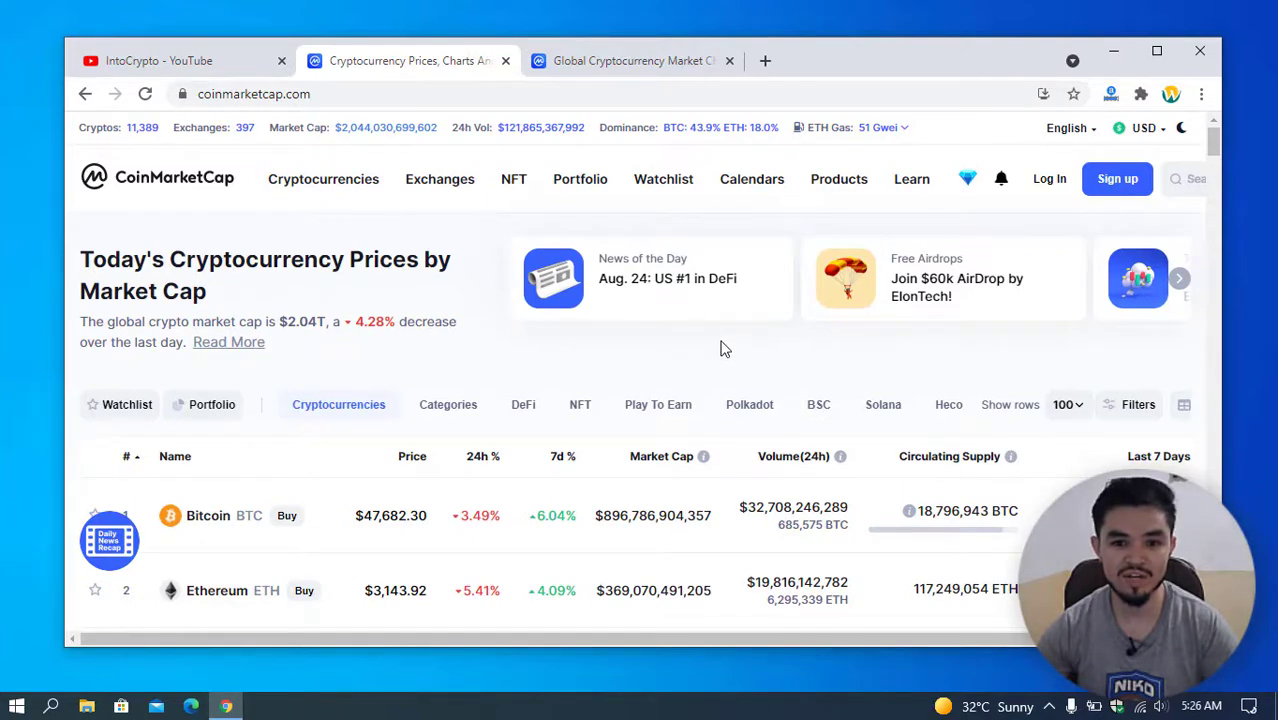
Open ICO Calendar from CoinMarketCap's Calendars menu
click(752, 179)
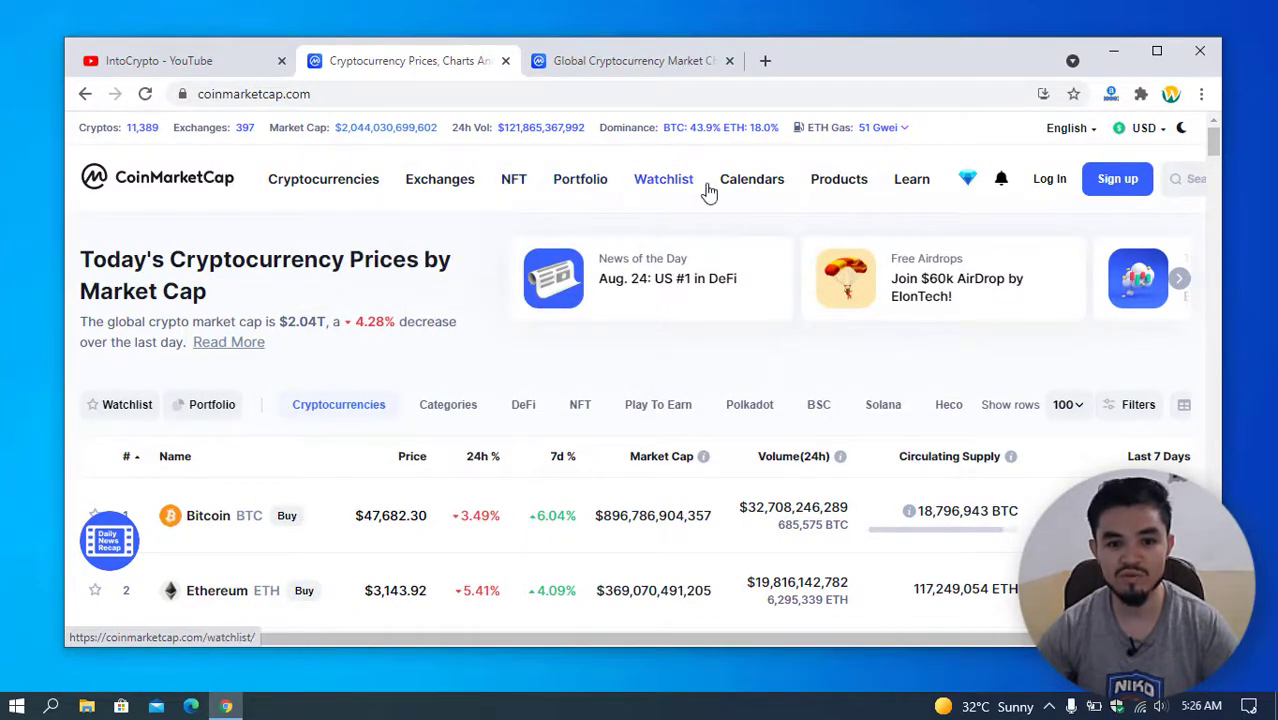
click(911, 179)
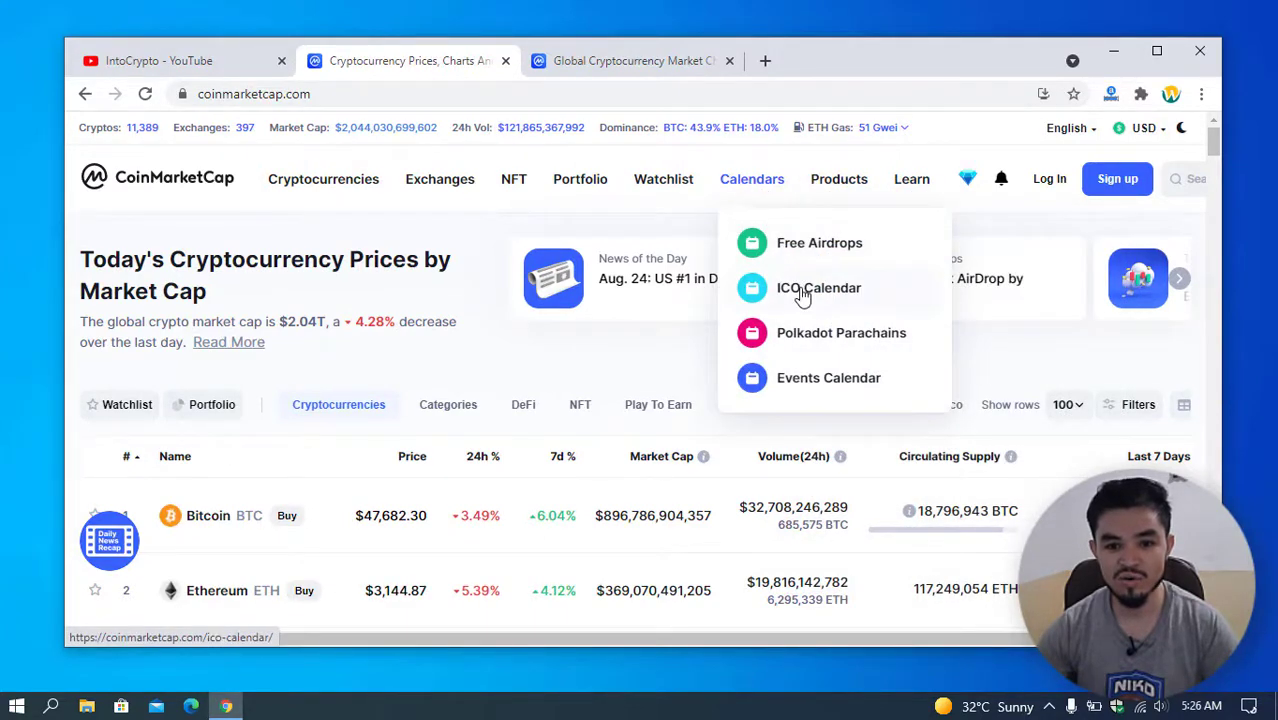
mouse_move(818, 295)
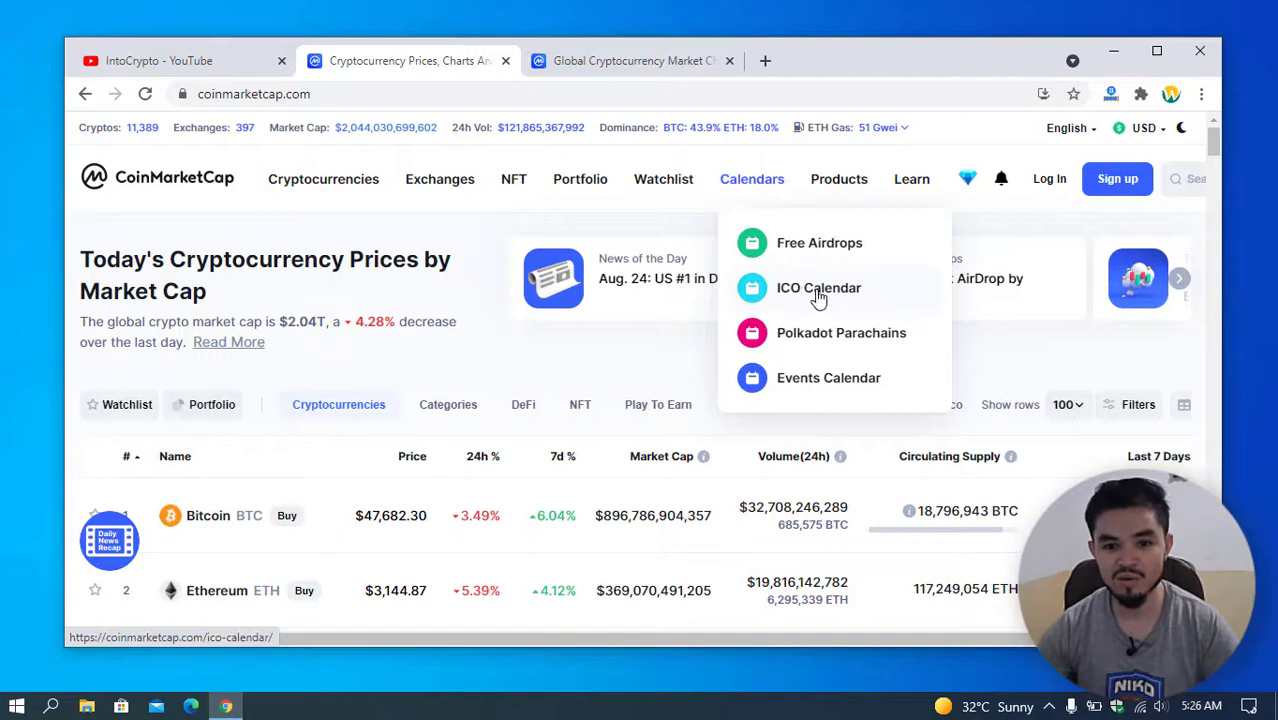
click(818, 288)
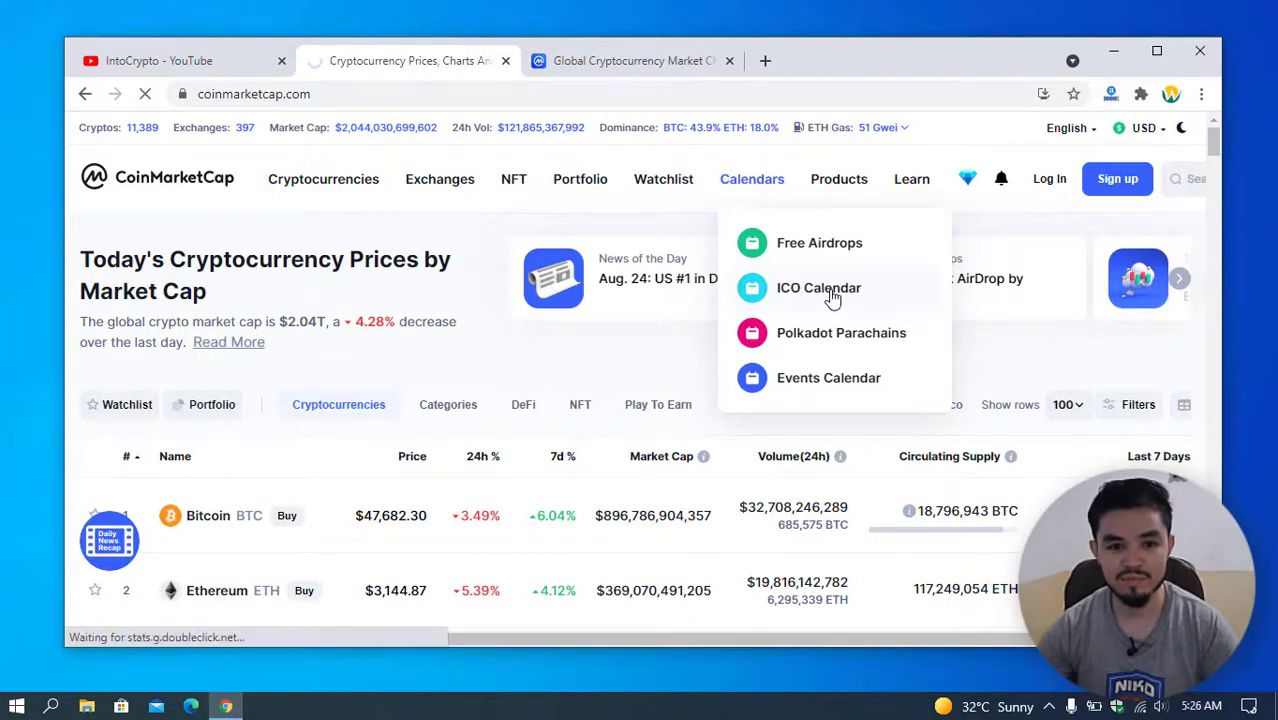
click(818, 288)
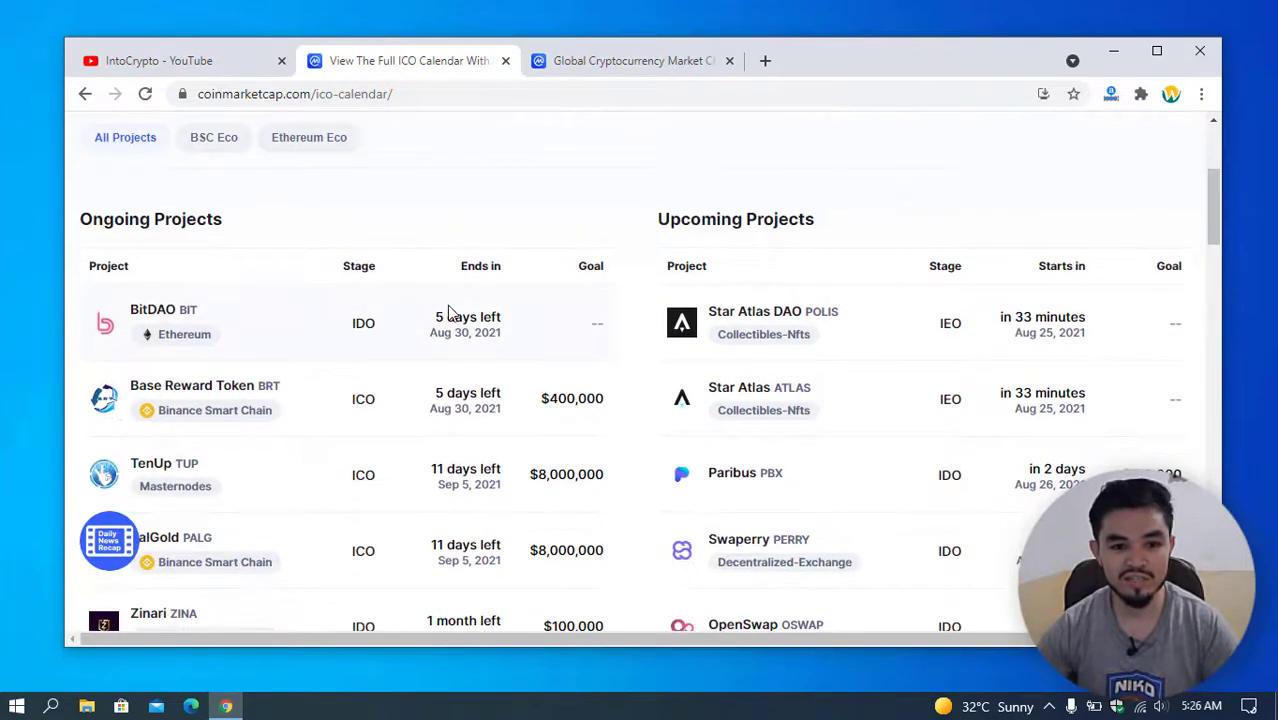
scroll(down, 3)
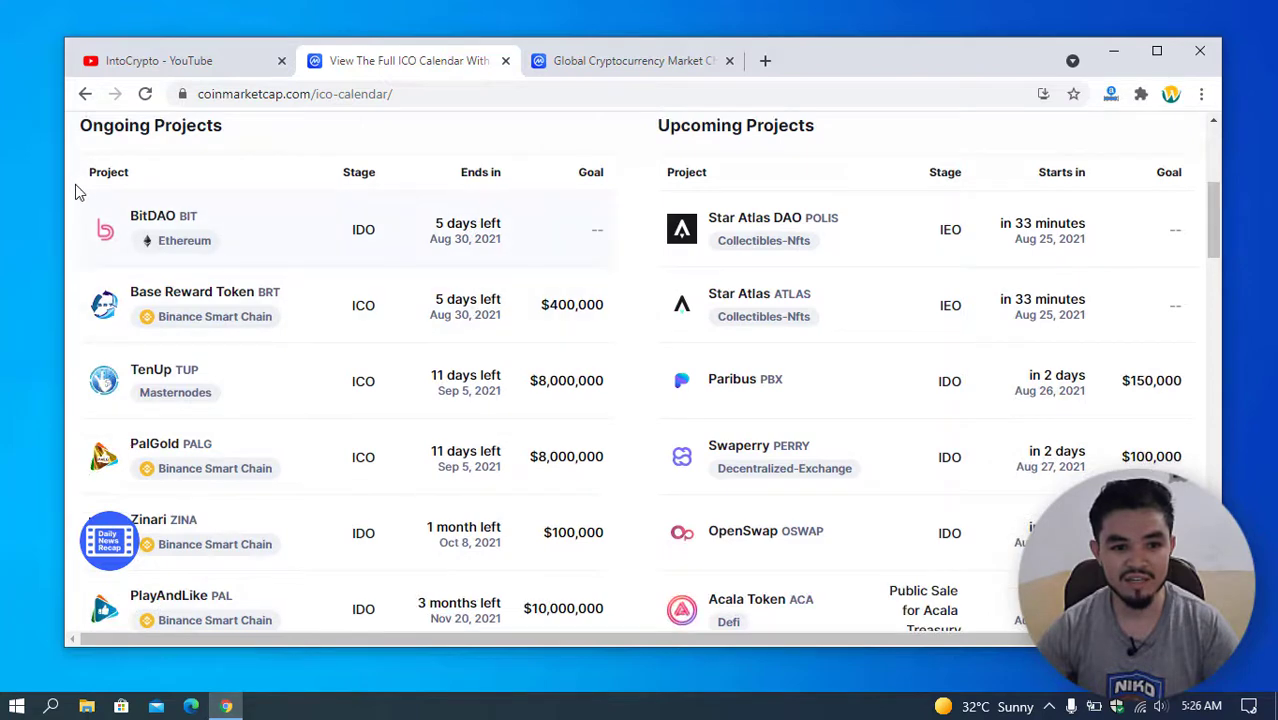
scroll(up, 3)
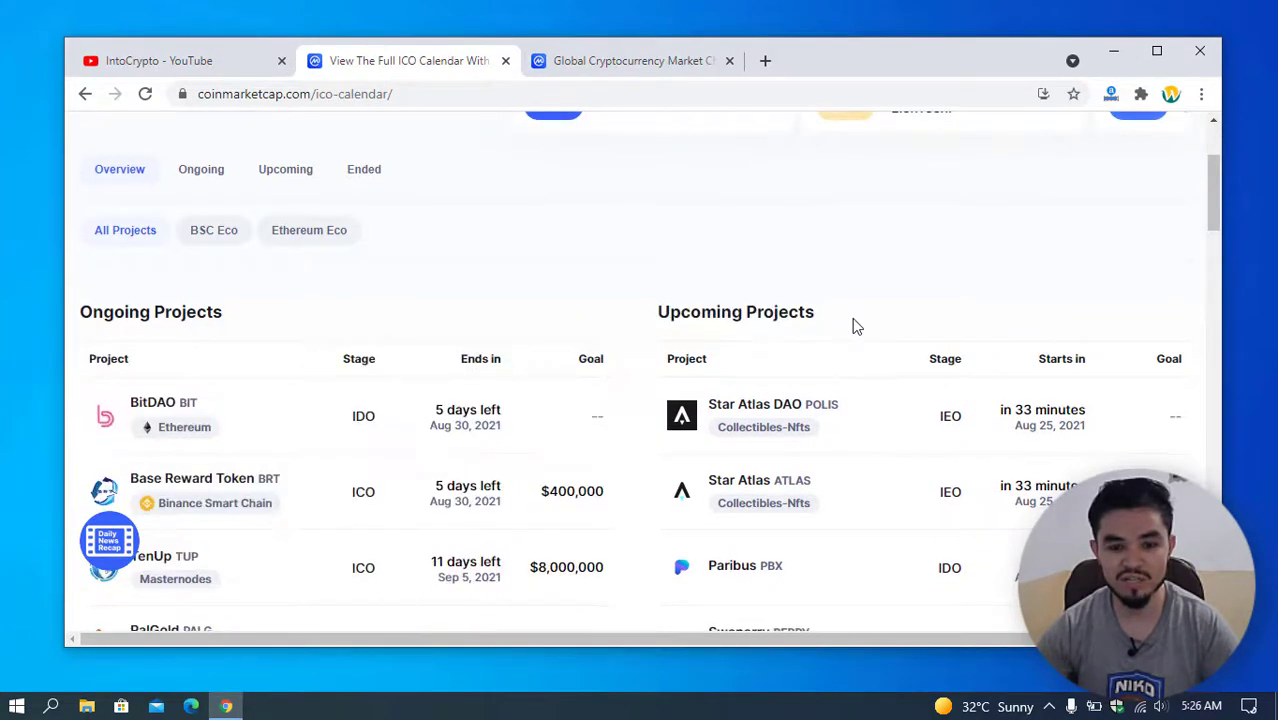
scroll(down, 3)
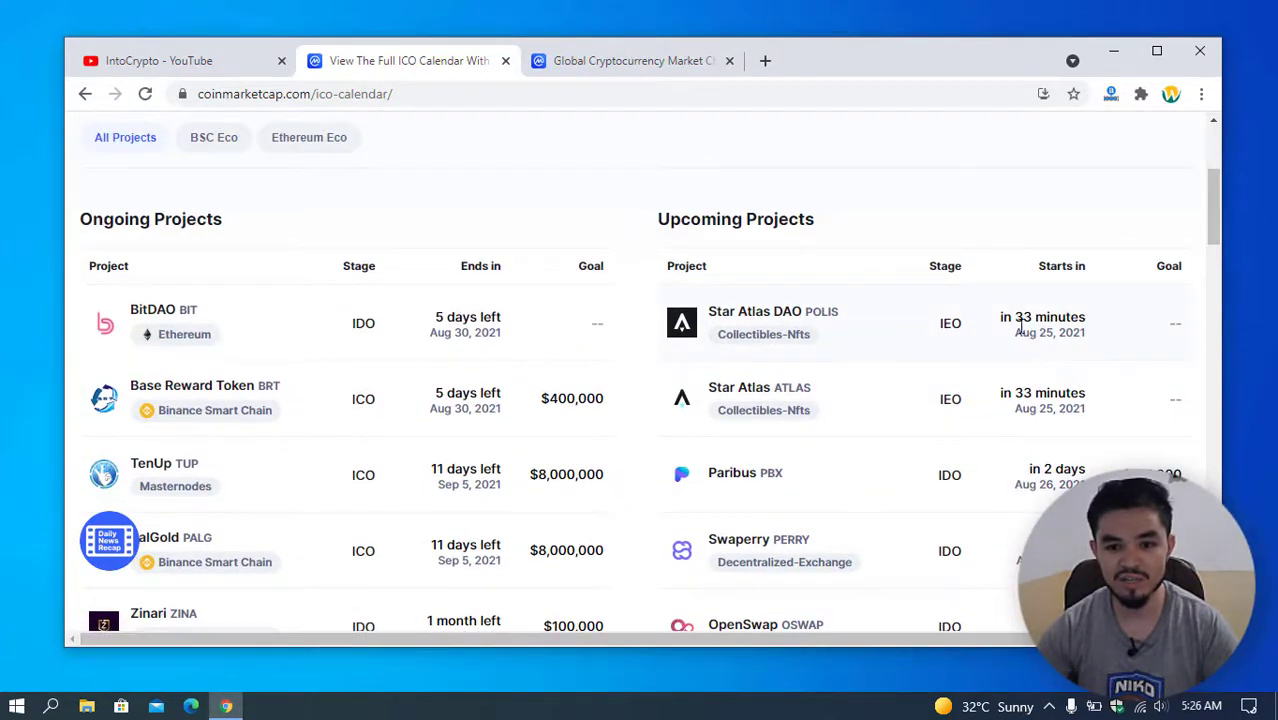
mouse_move(897, 325)
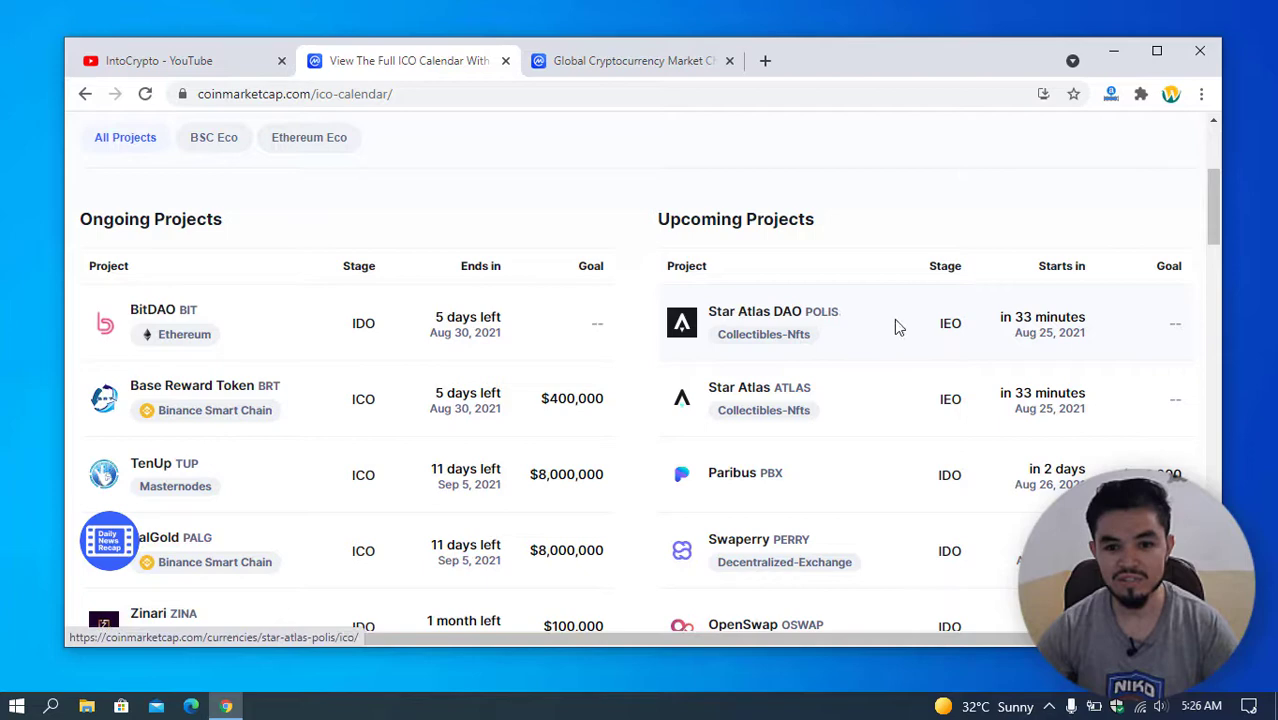
mouse_move(1068, 336)
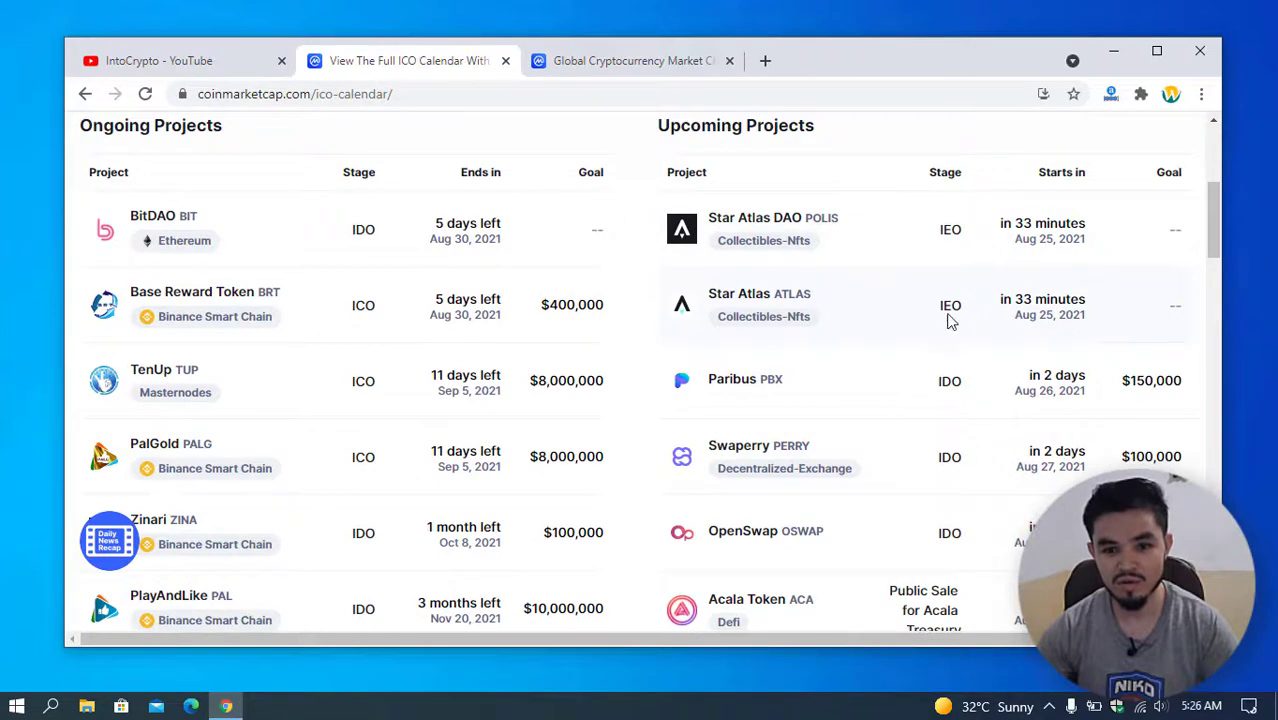
mouse_move(1024, 320)
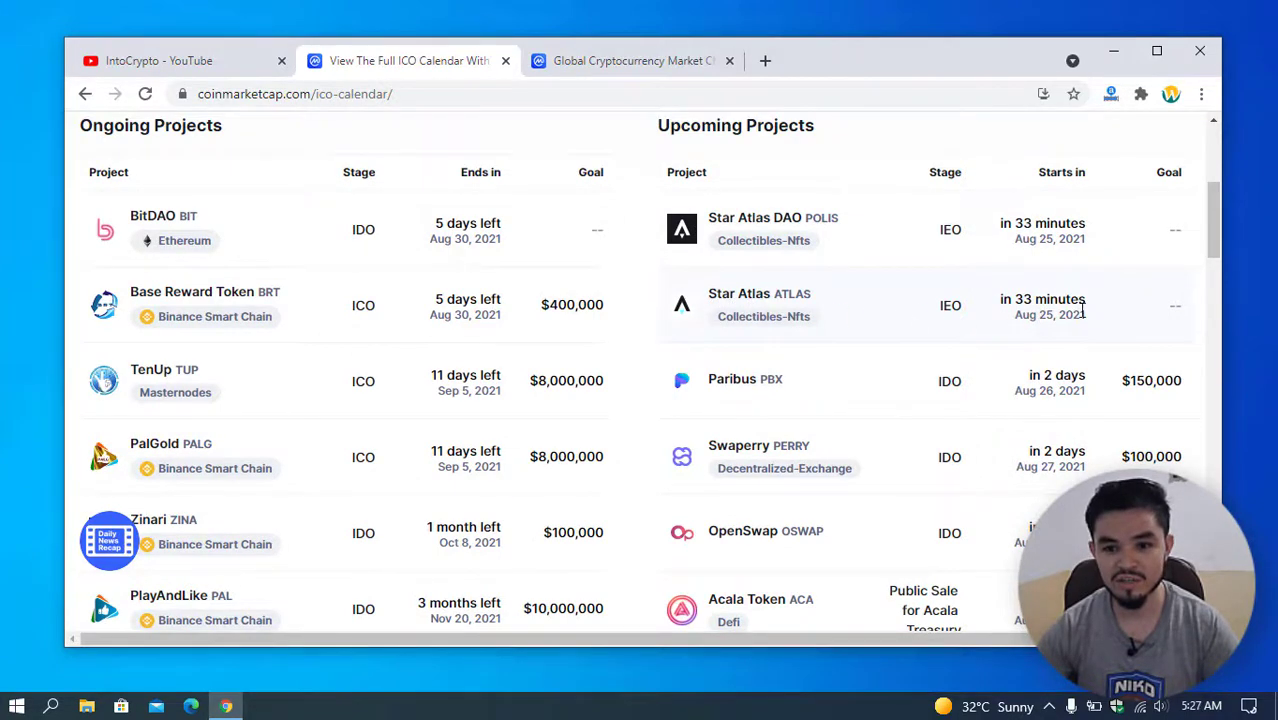
scroll(down, 3)
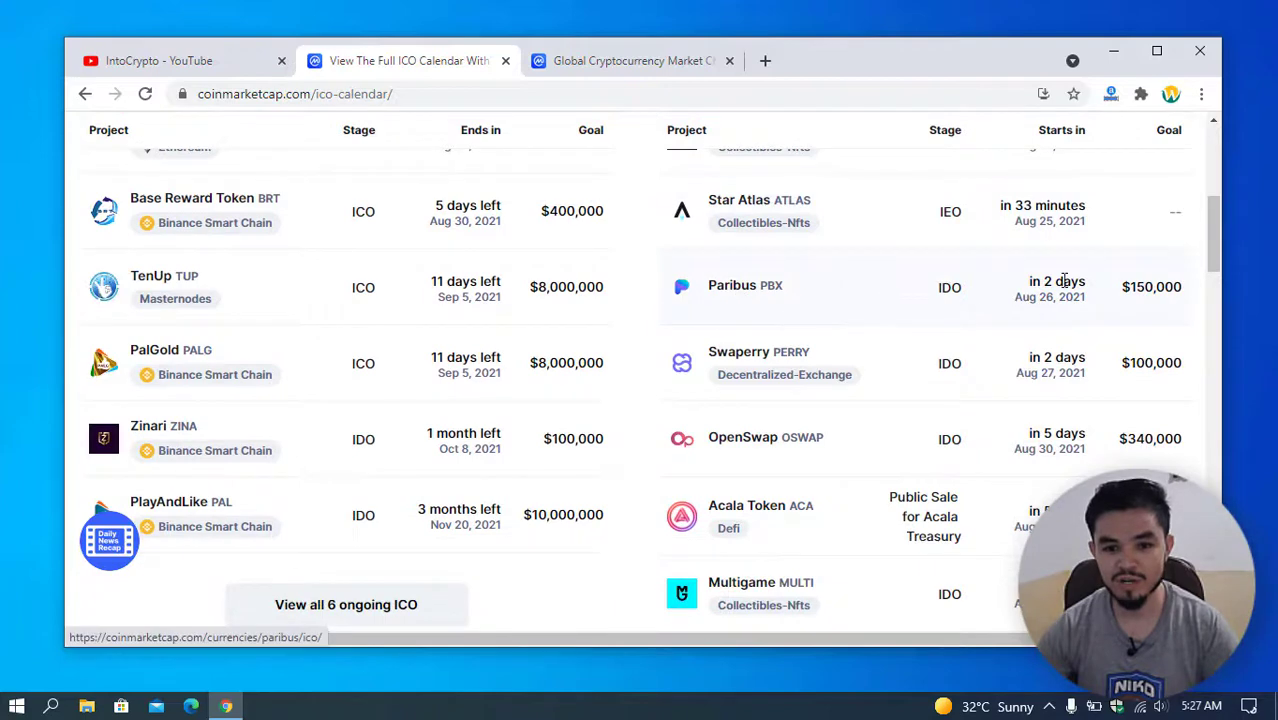
scroll(down, 3)
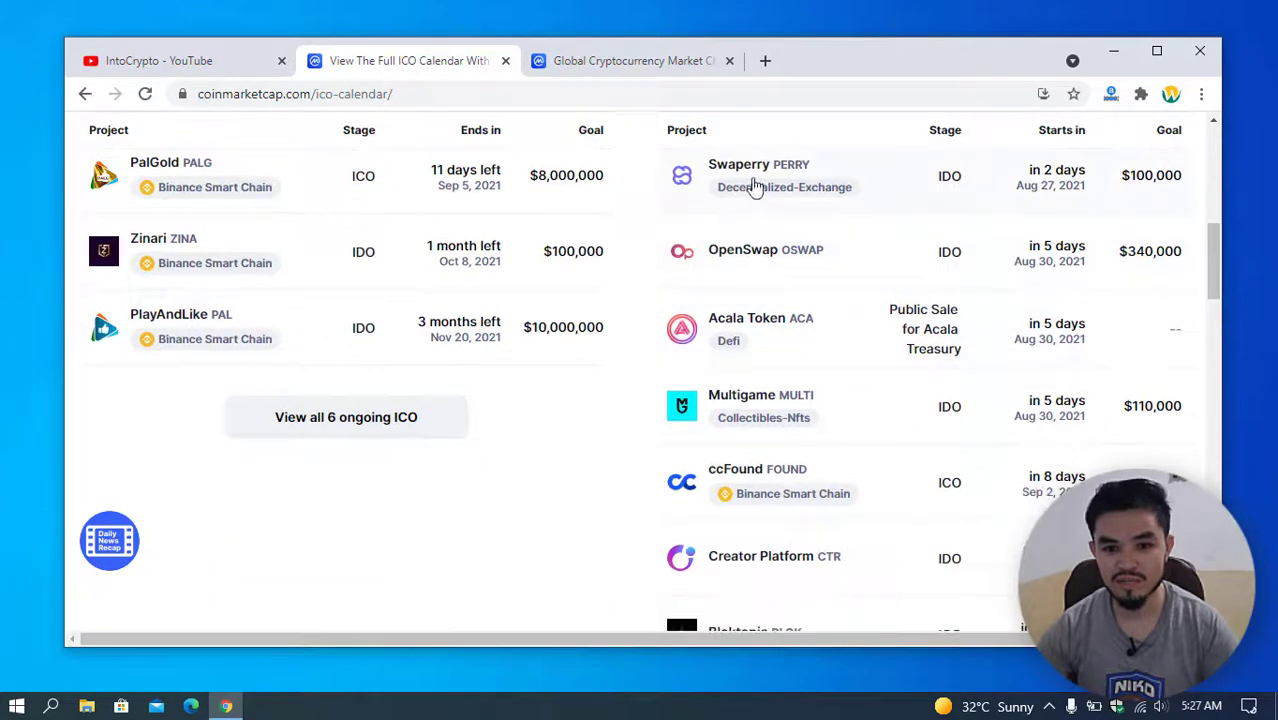
mouse_move(870, 270)
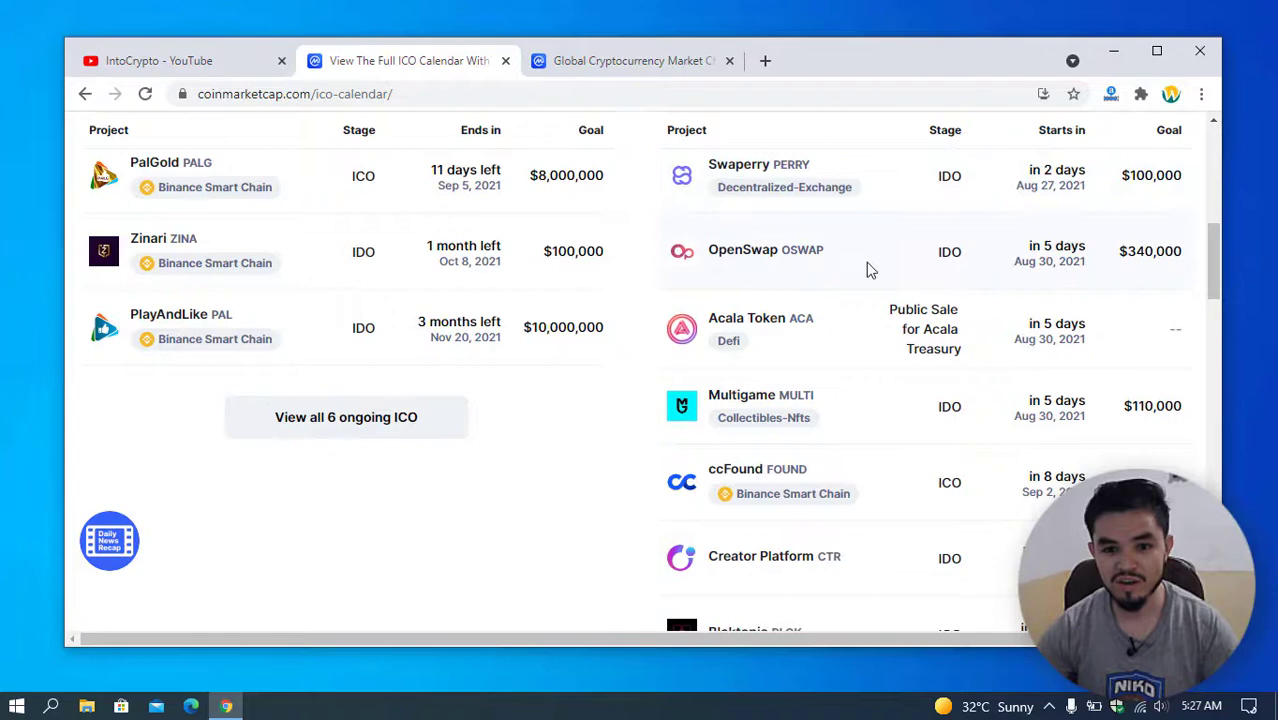
mouse_move(825, 337)
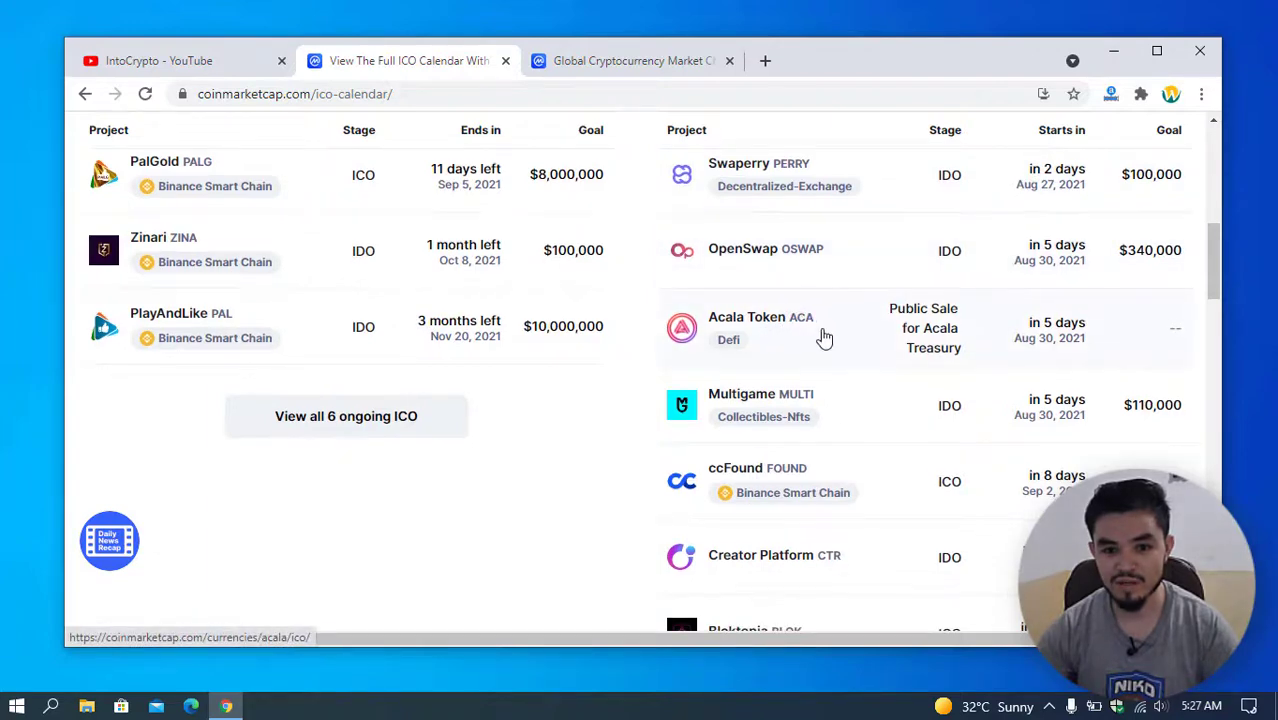
scroll(down, 3)
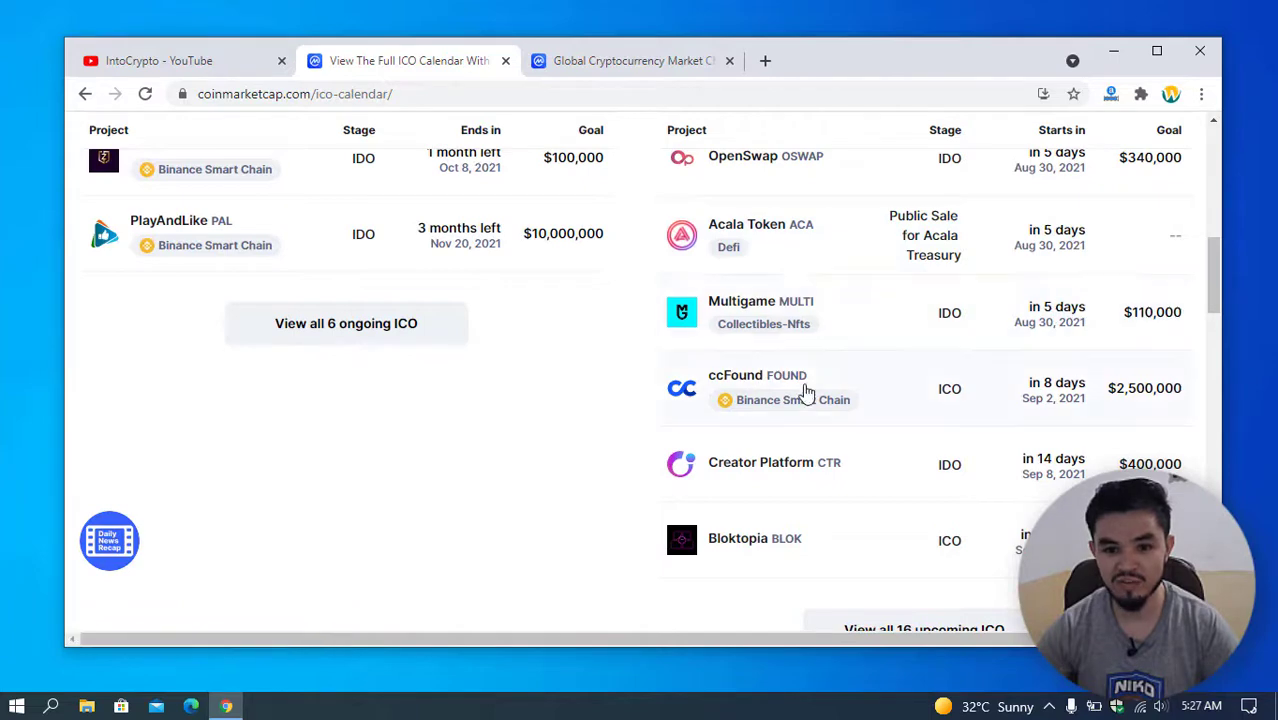
mouse_move(833, 455)
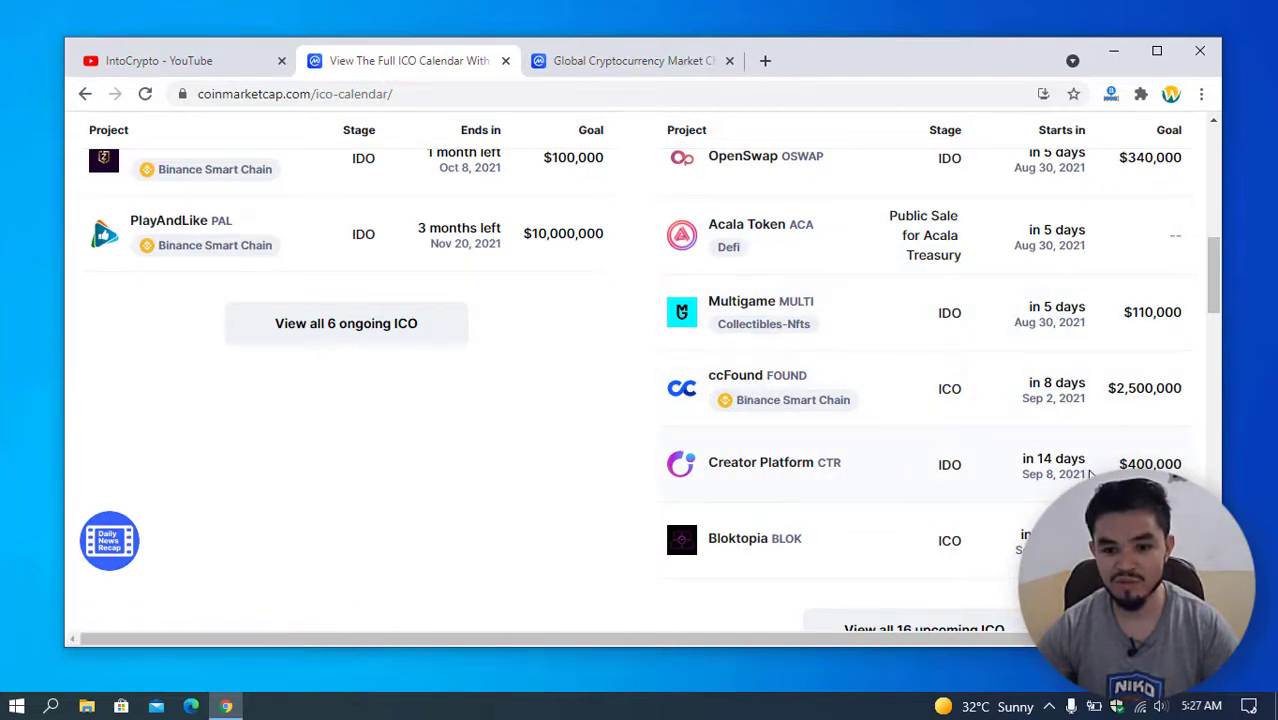
scroll(down, 3)
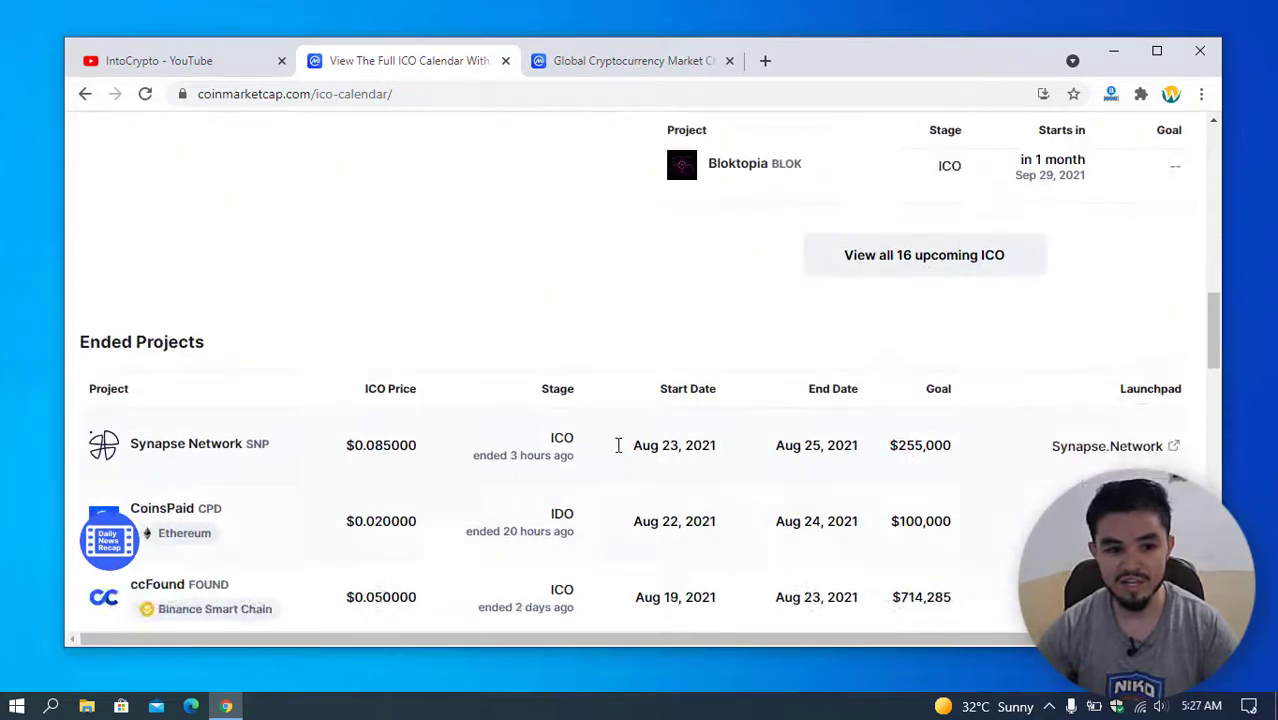
scroll(down, 3)
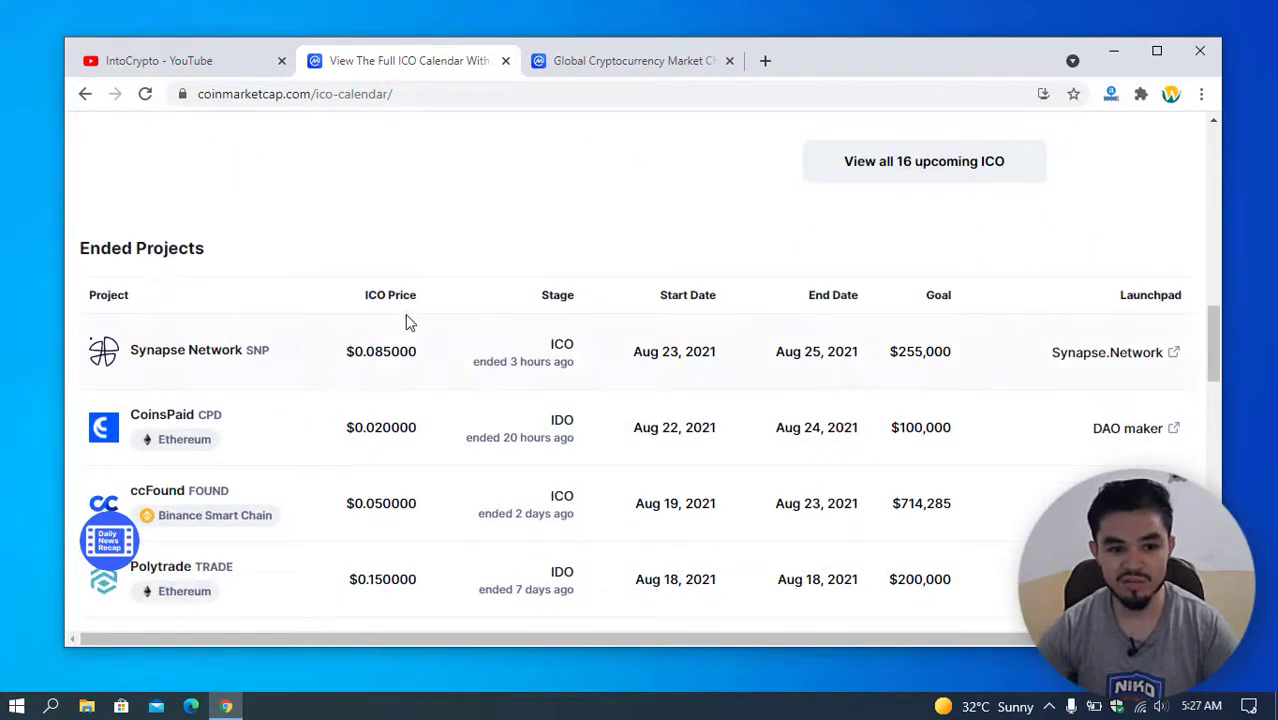
mouse_move(520, 267)
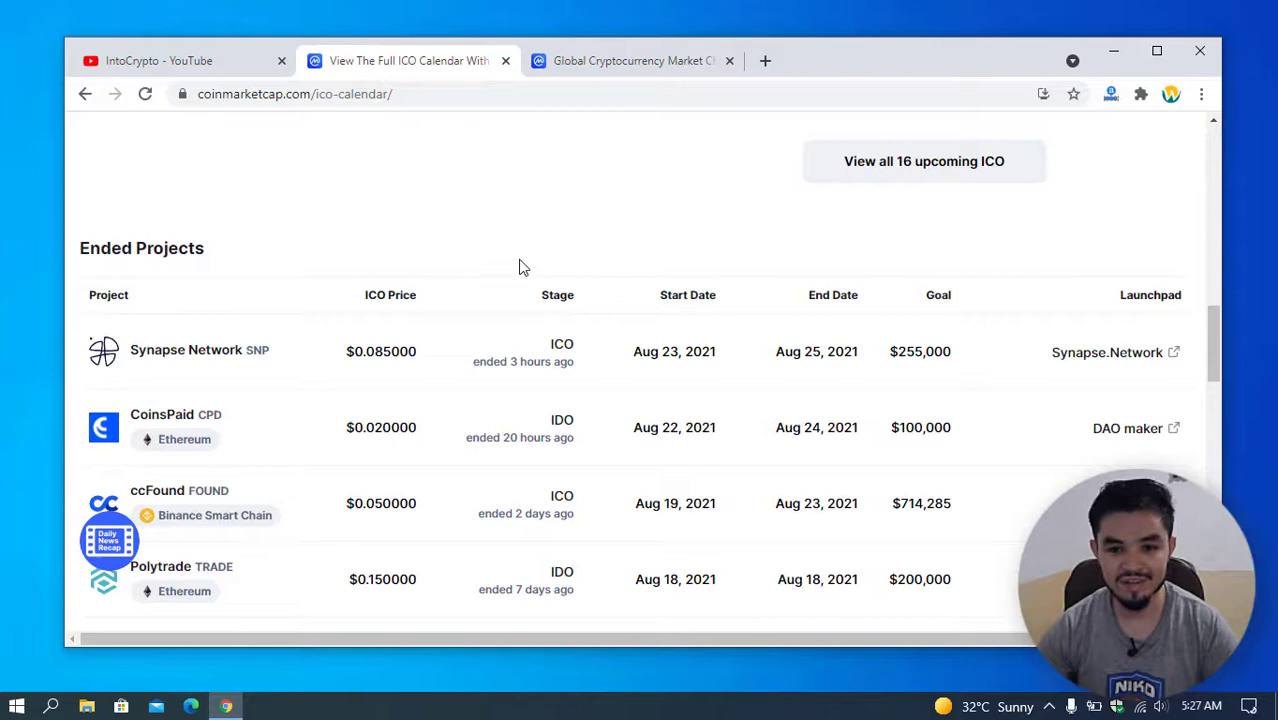
scroll(down, 3)
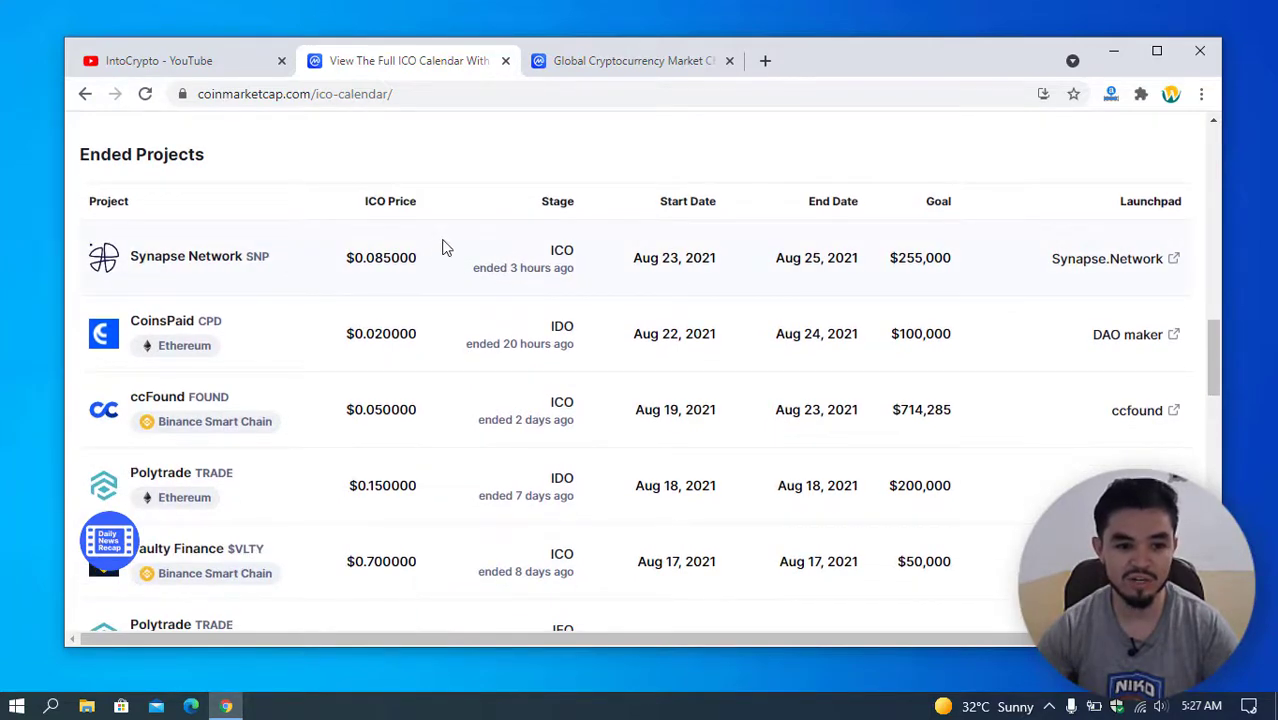
scroll(down, 3)
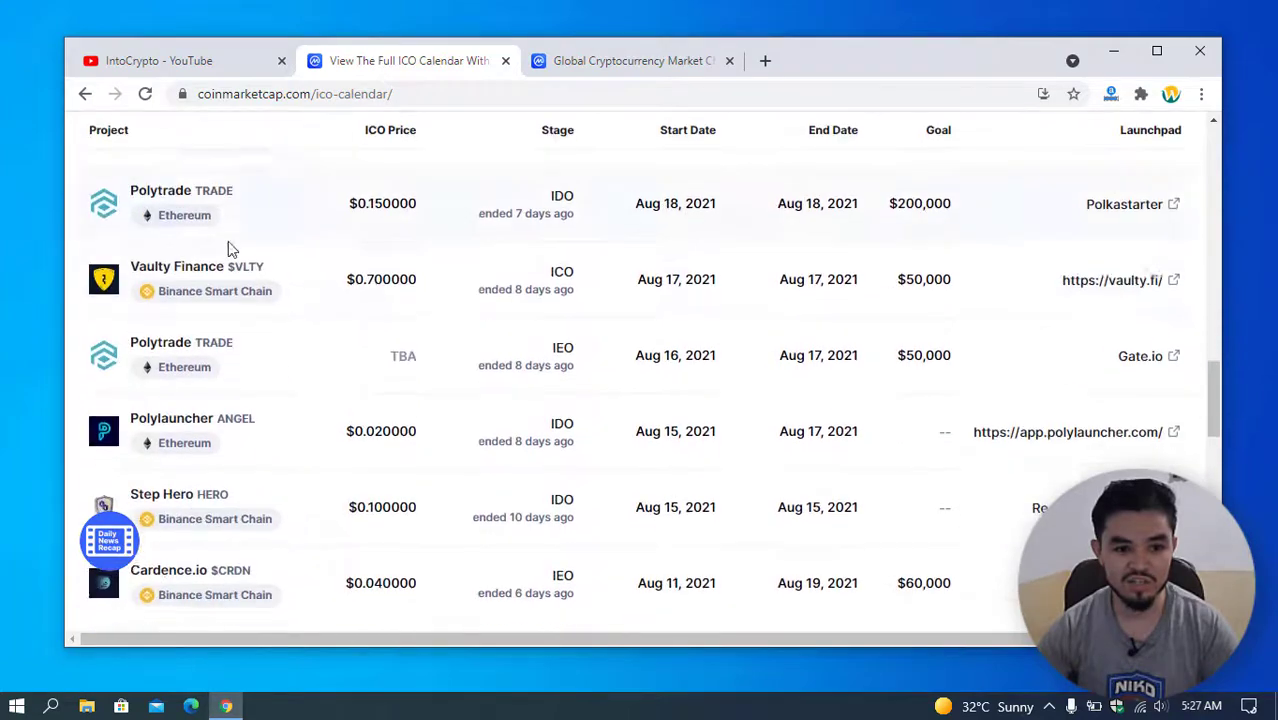
scroll(up, 3)
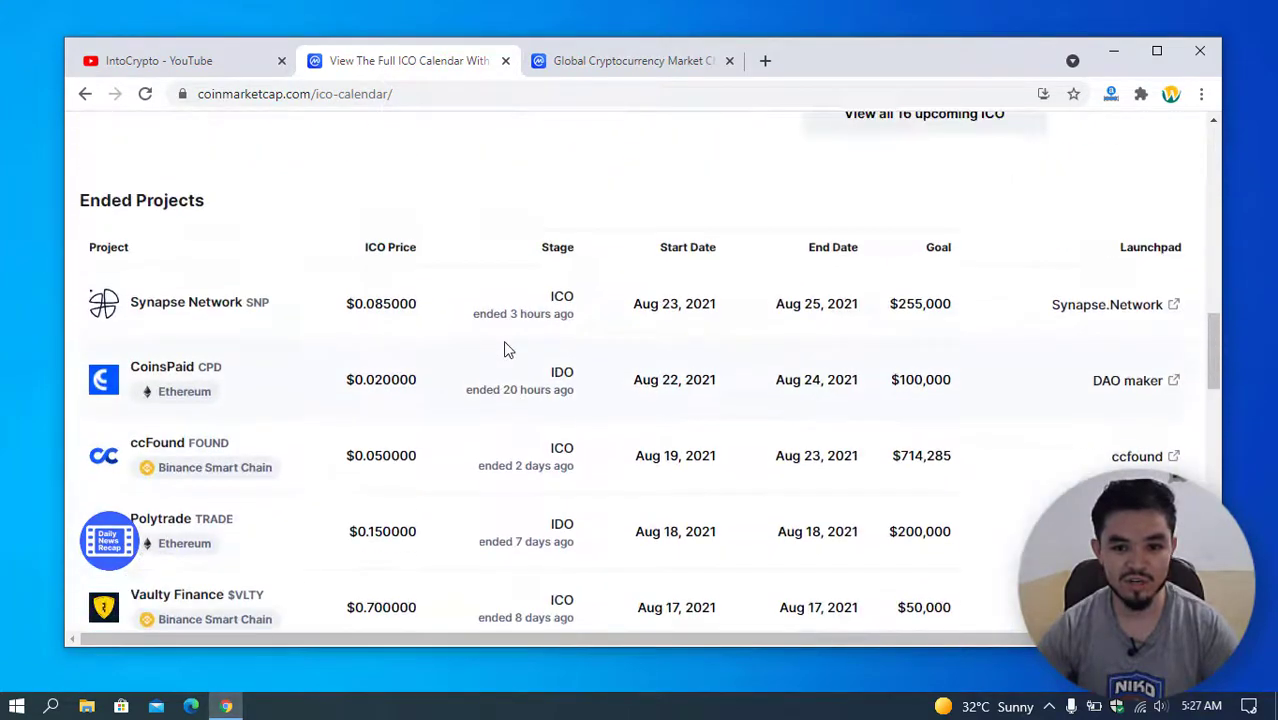
scroll(up, 3)
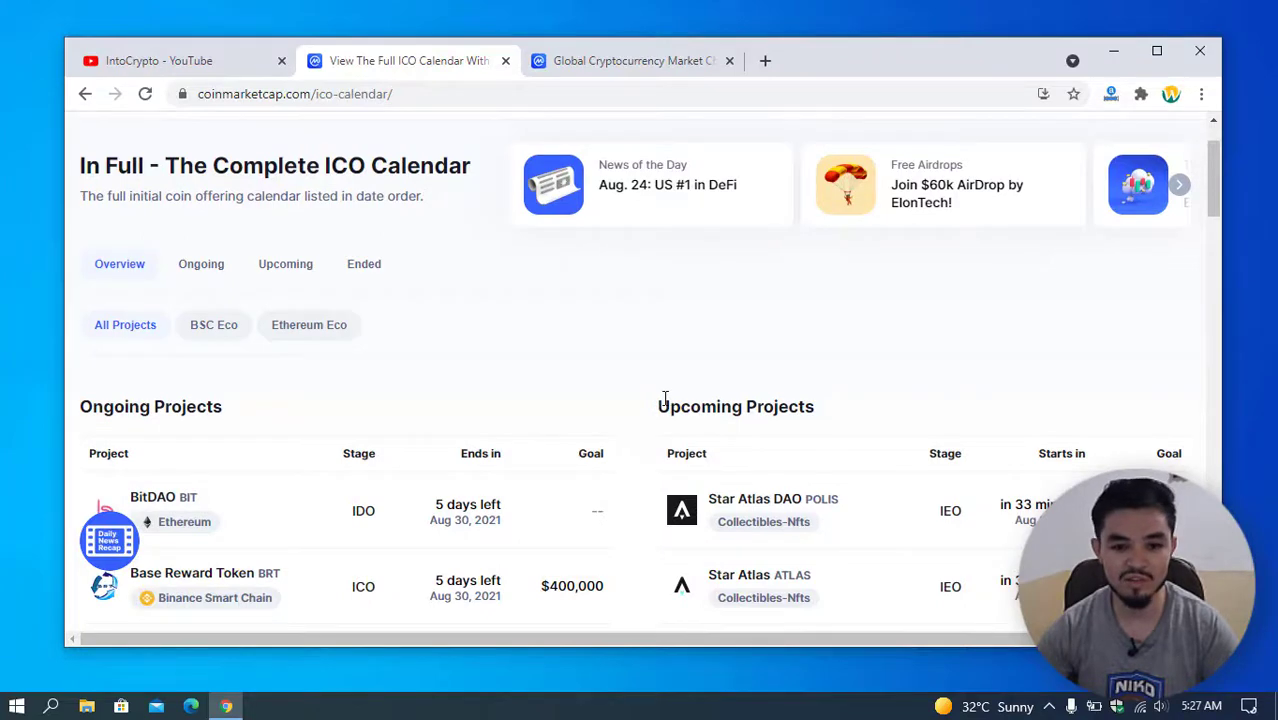
scroll(down, 3)
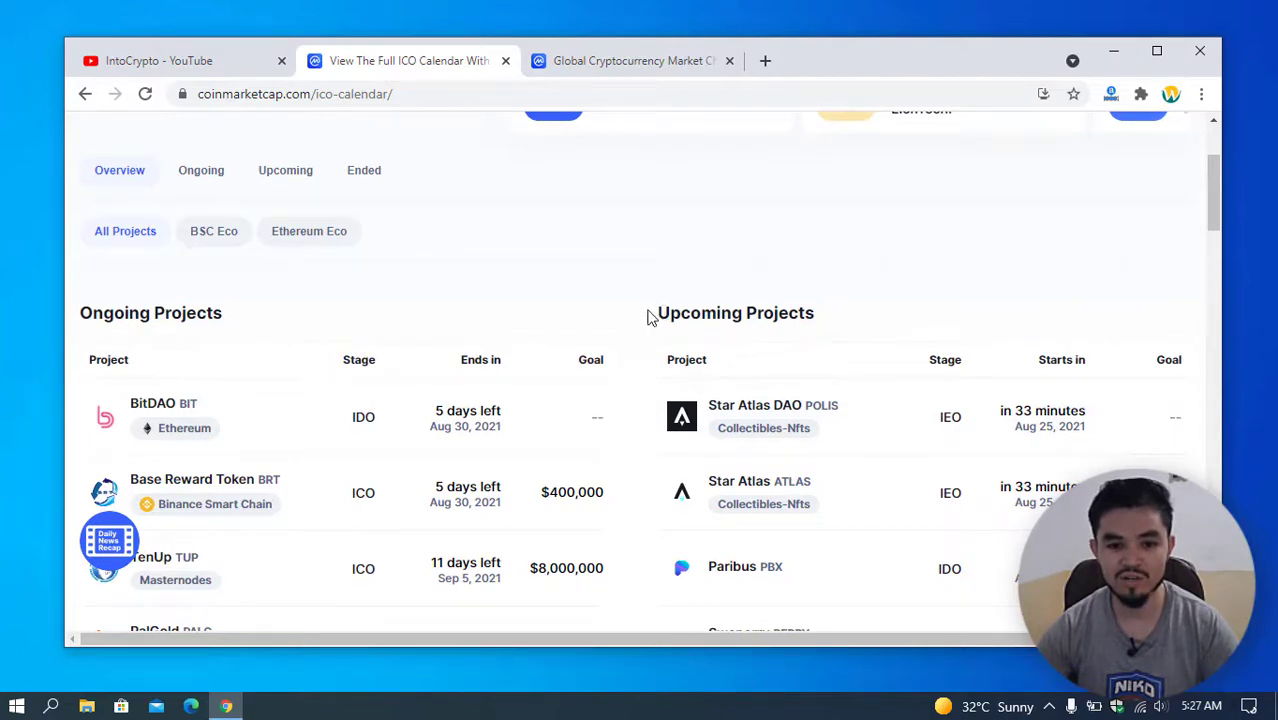
scroll(up, 3)
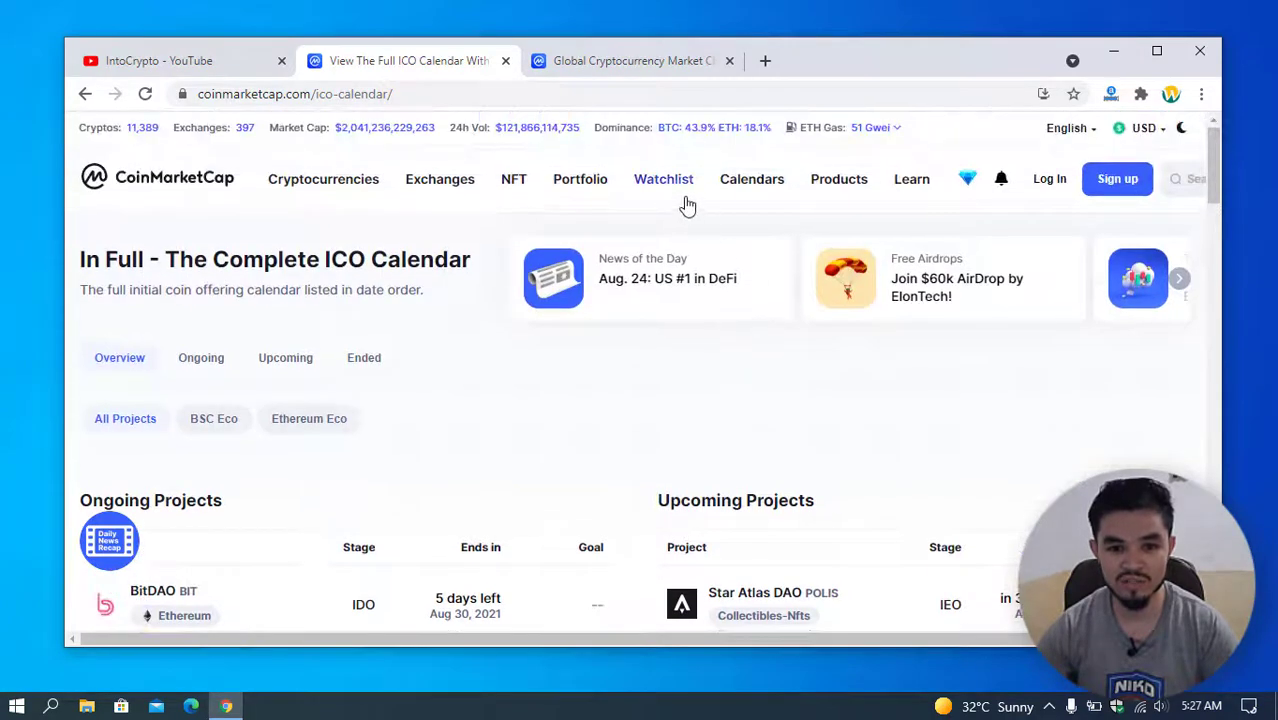
scroll(down, 3)
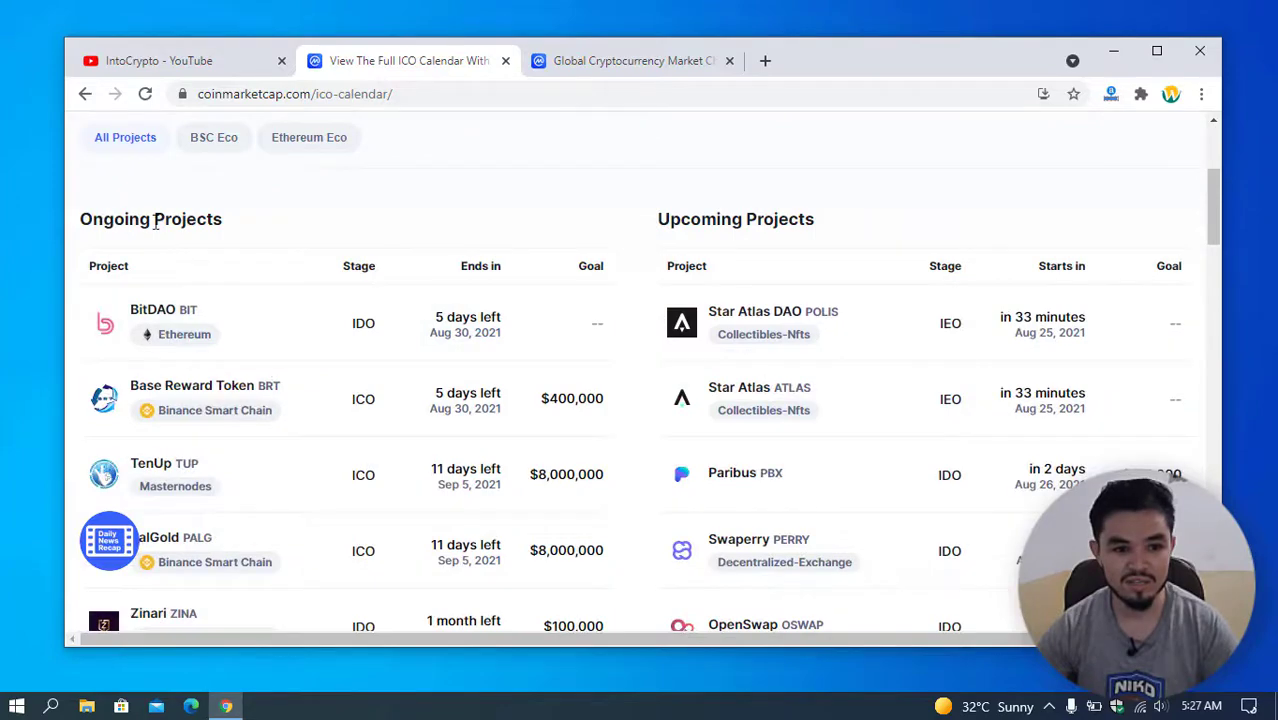
scroll(down, 3)
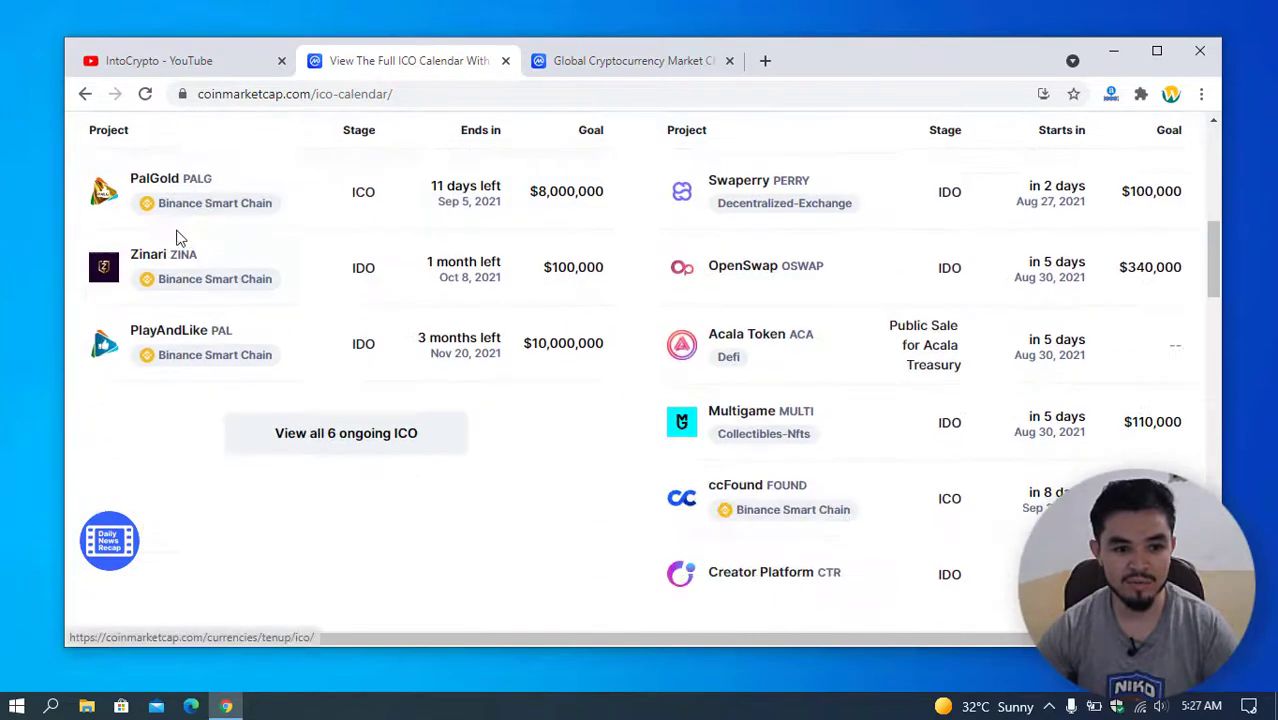
scroll(up, 3)
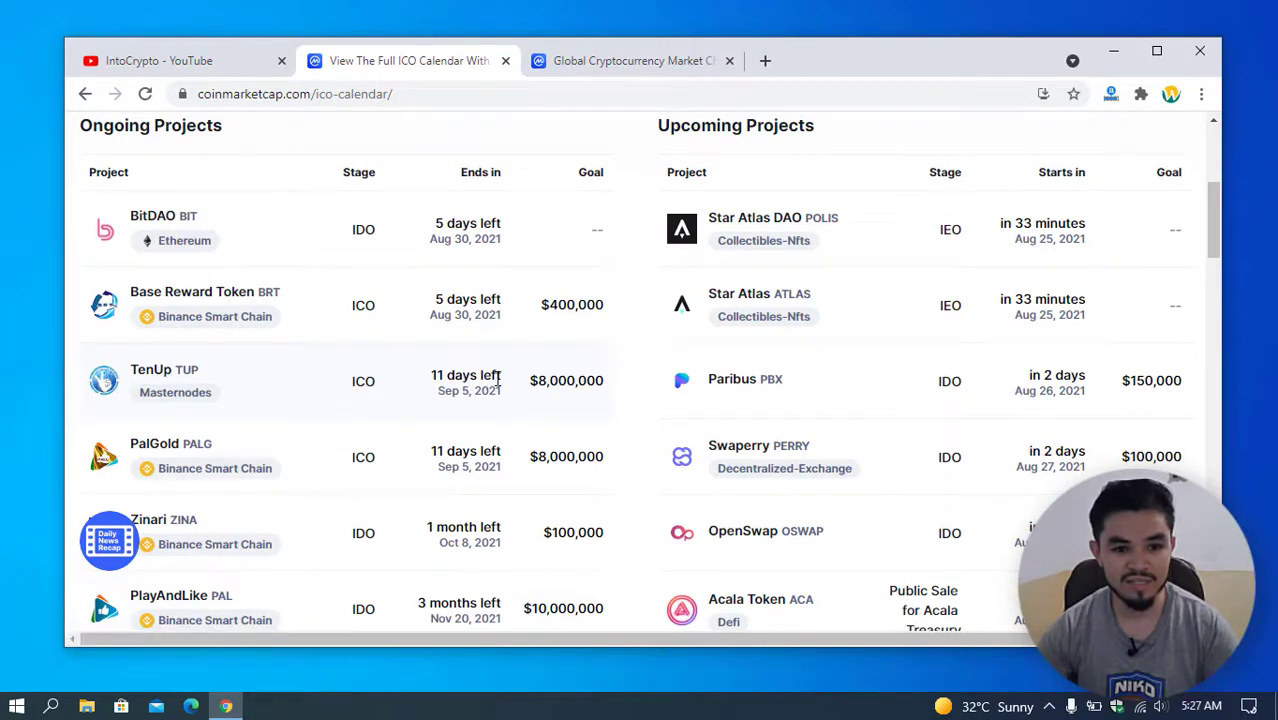
scroll(up, 3)
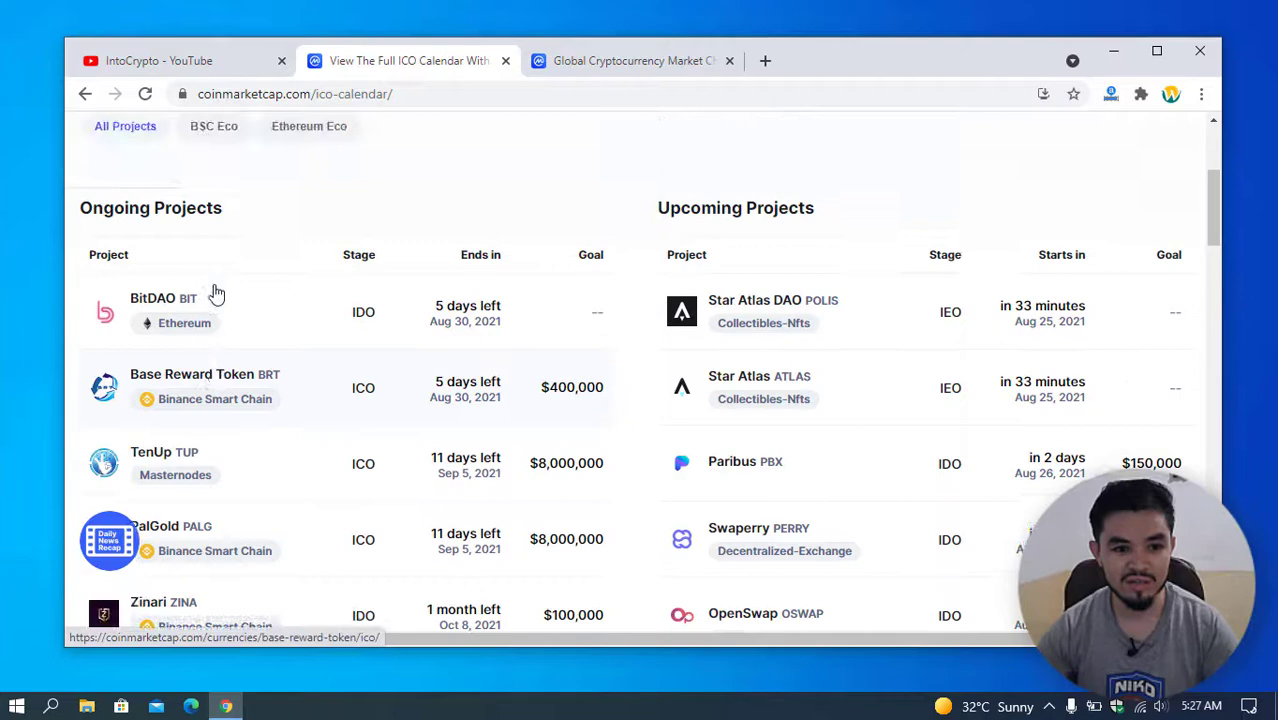
scroll(down, 3)
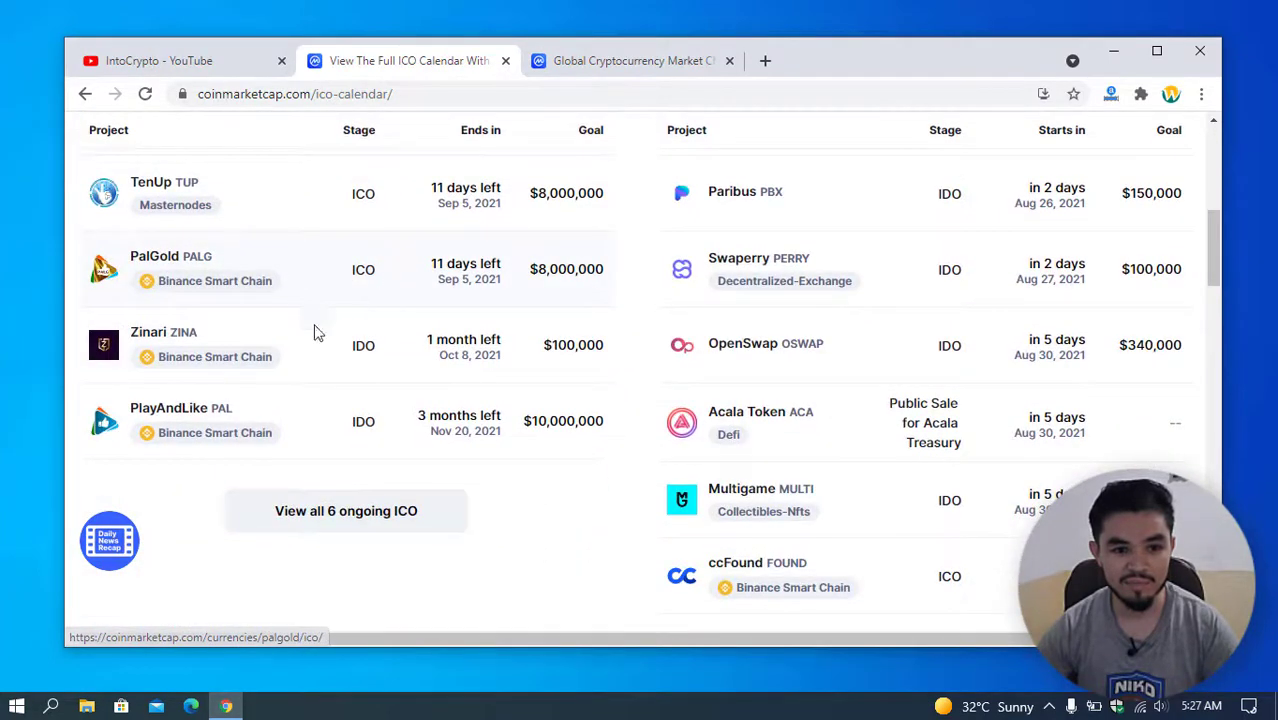
scroll(up, 3)
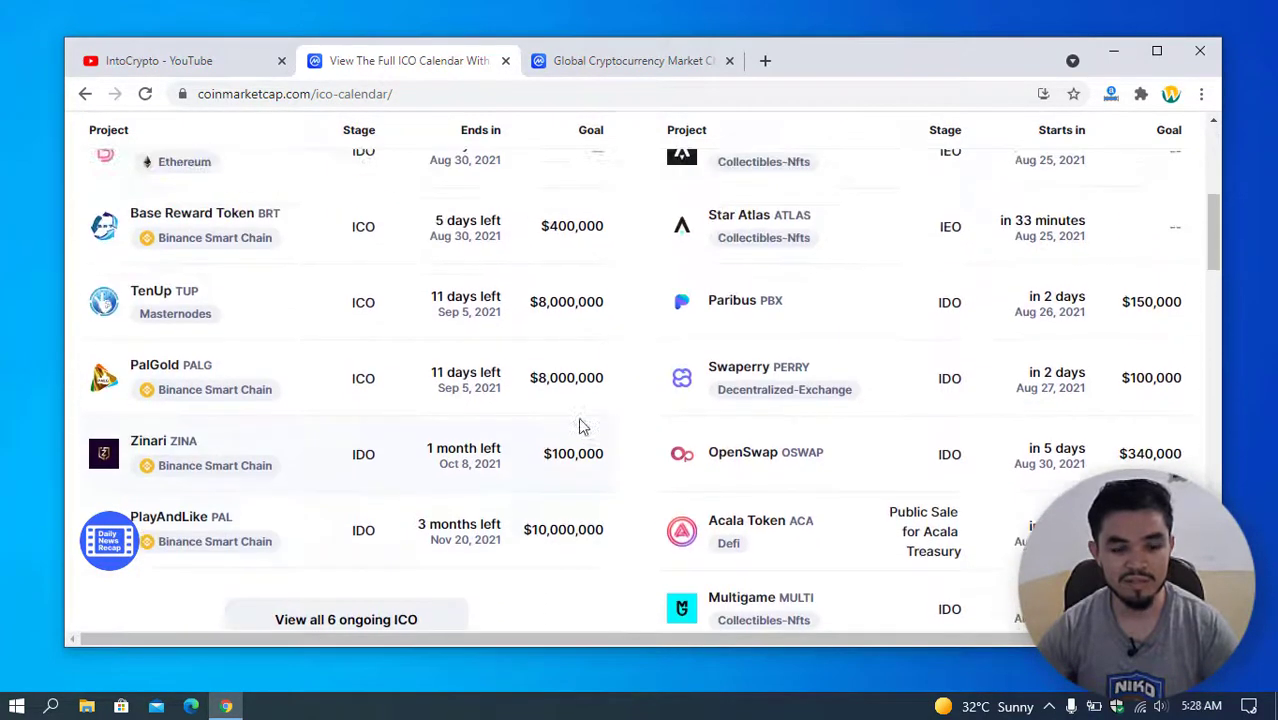